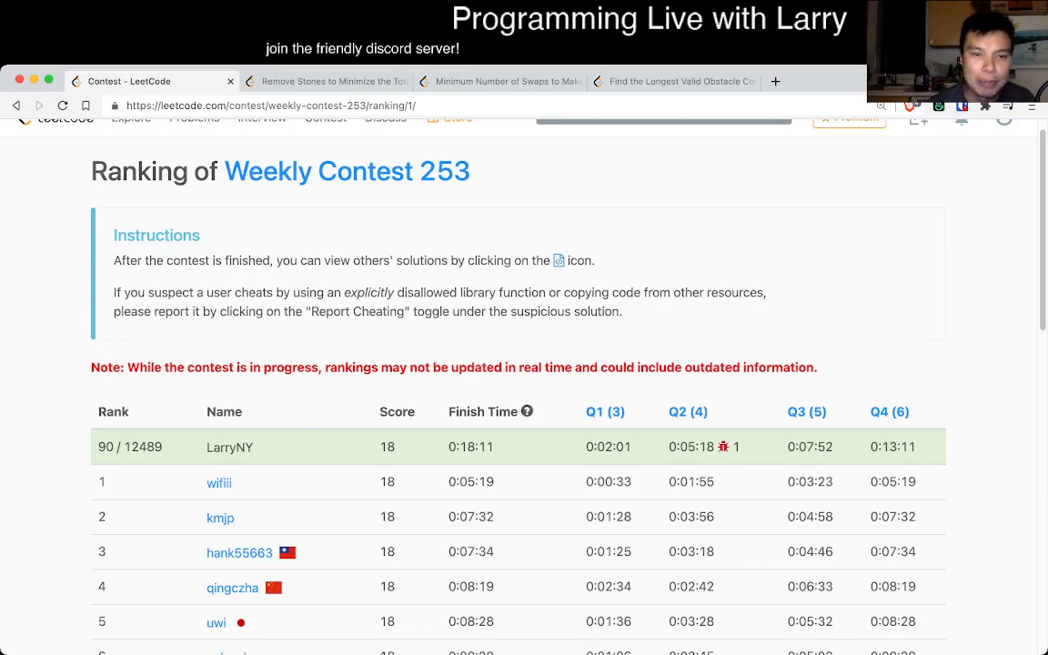
Open the 'Remove Stones to Minimize the Total' problem page from the contest ranking.
left_click(324, 80)
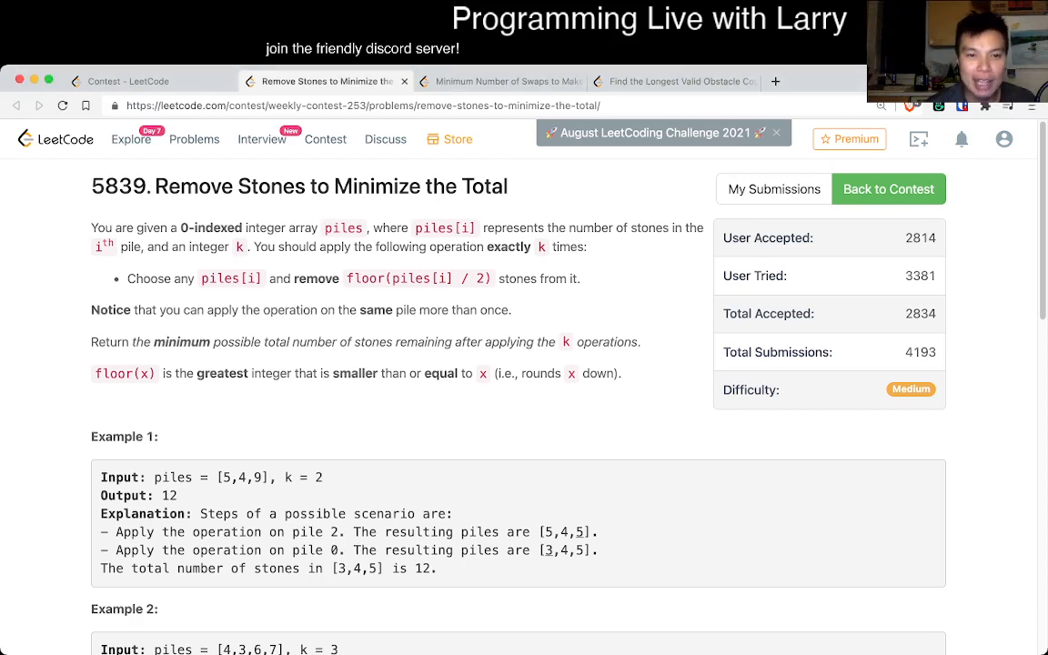
Read the statement, mark the 'return the minimum total' sentence, and bring the Python3 heap solution into view.
double_click(168, 278)
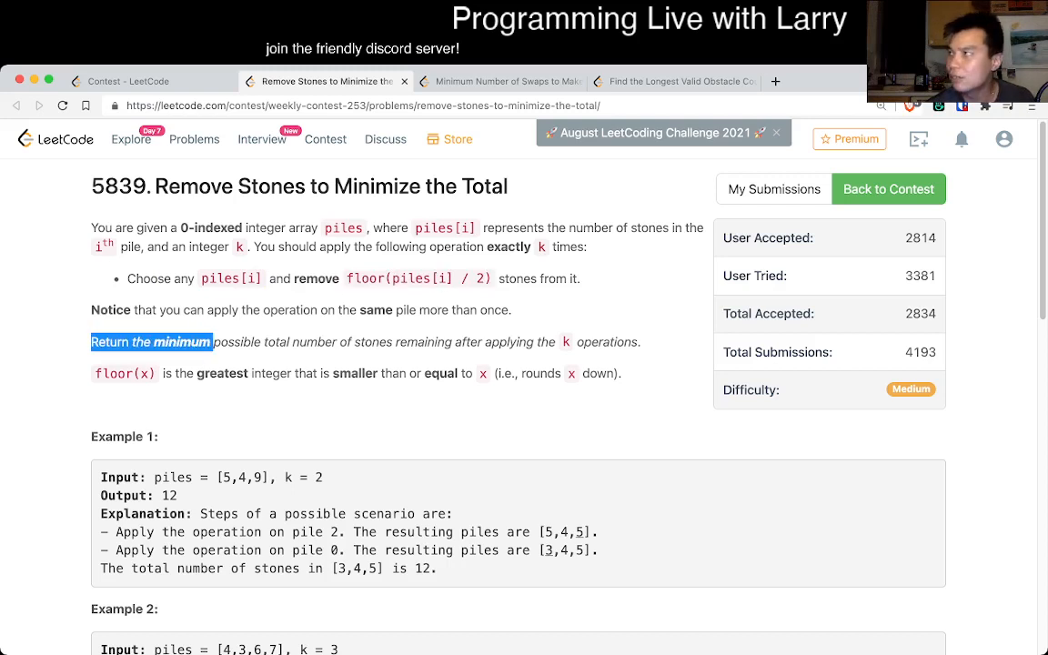
left_click_drag(209, 342, 641, 342)
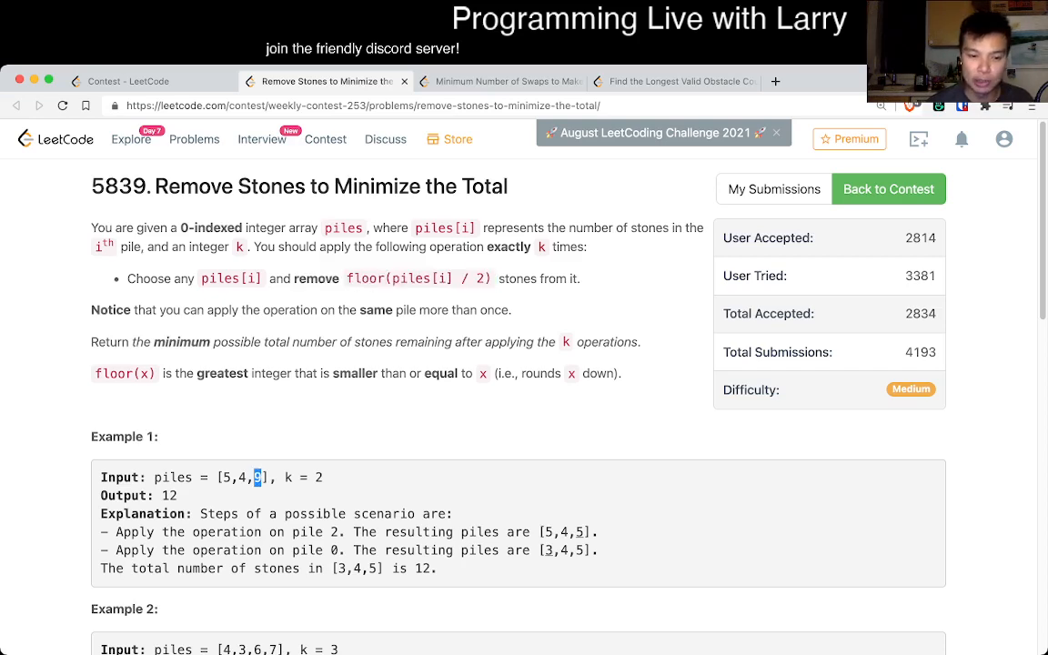
scroll("down", 3)
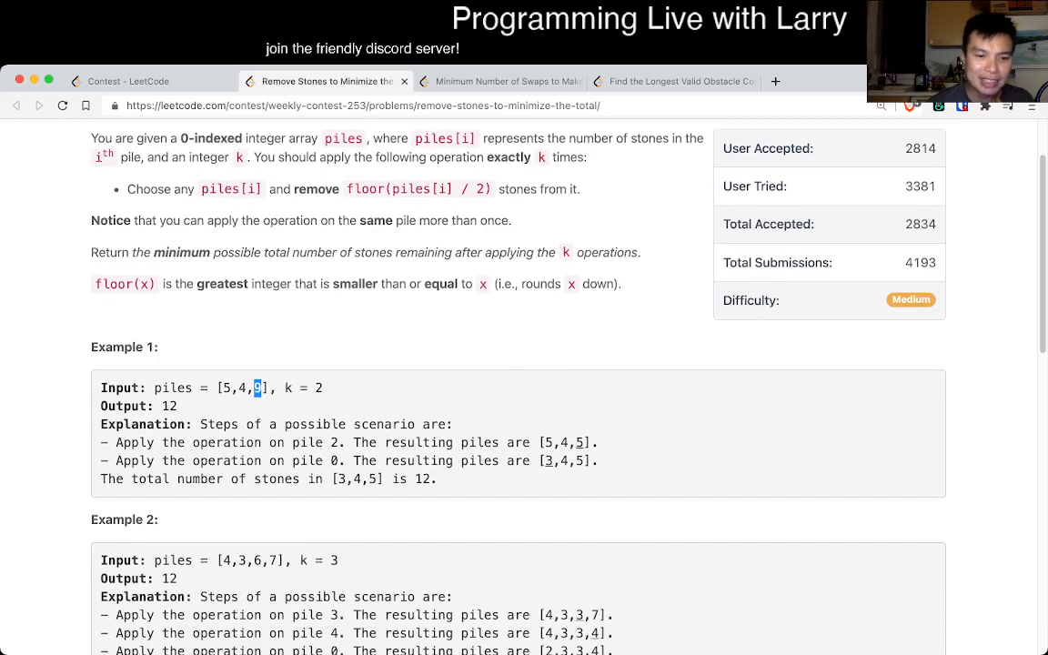
scroll("down", 3)
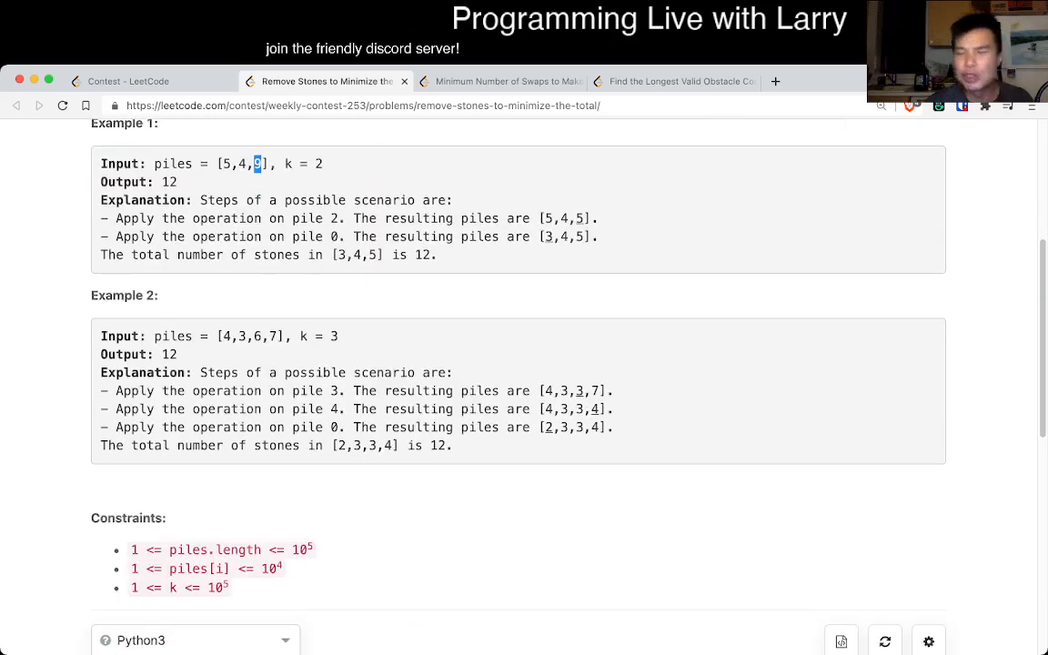
double_click(222, 550)
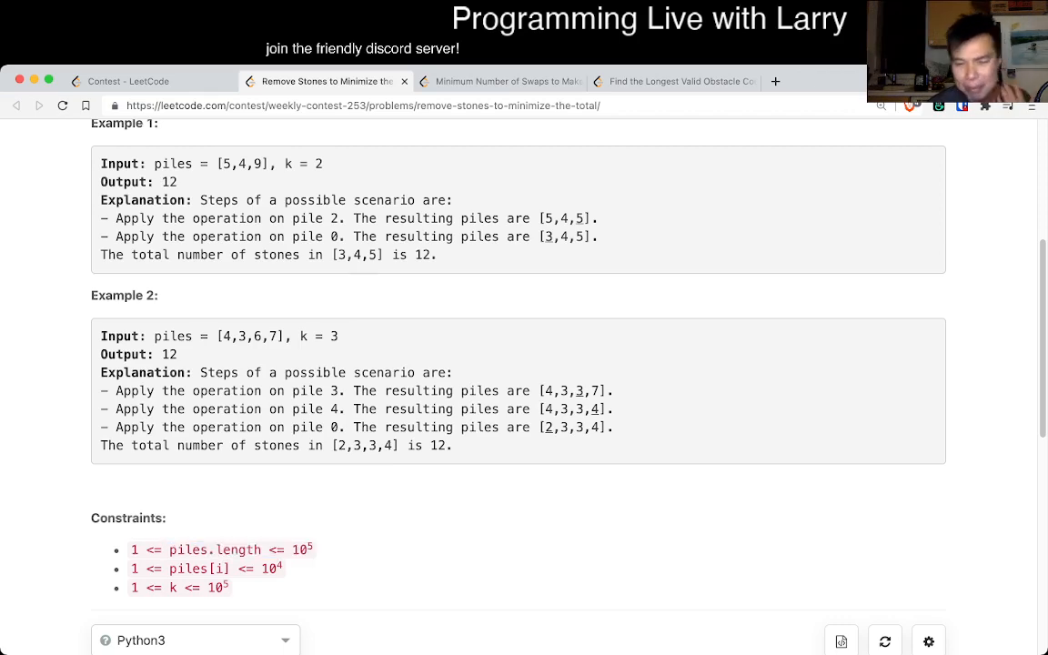
scroll("down", 3)
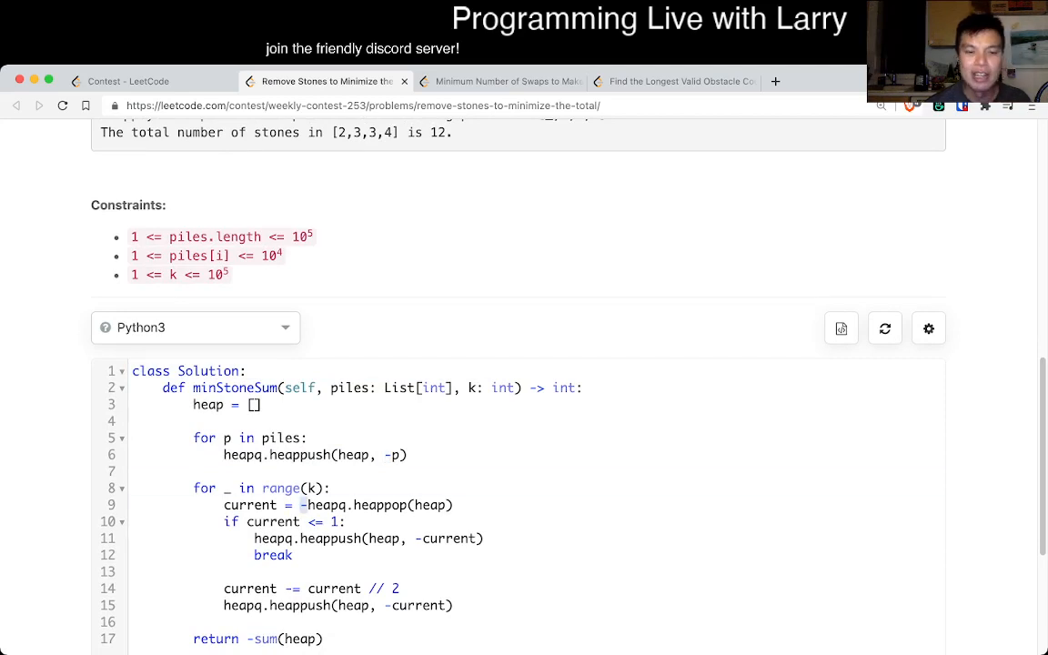
Remove the 'if current <= 1' early-break block so the loop just pops, halves and pushes each pile.
double_click(262, 639)
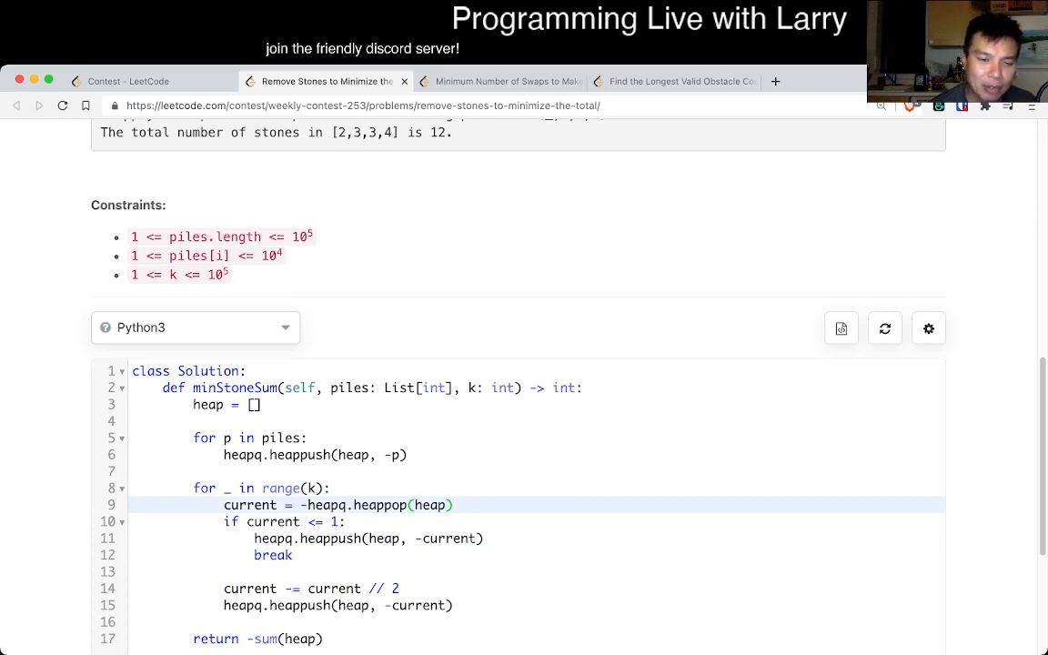
left_click(226, 470)
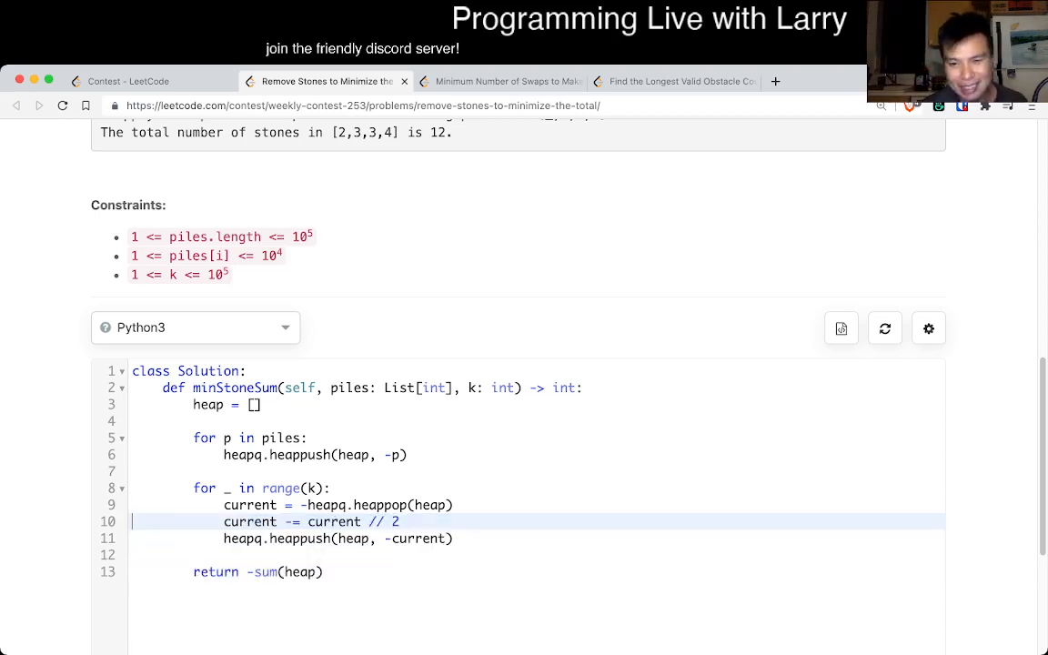
left_click(128, 80)
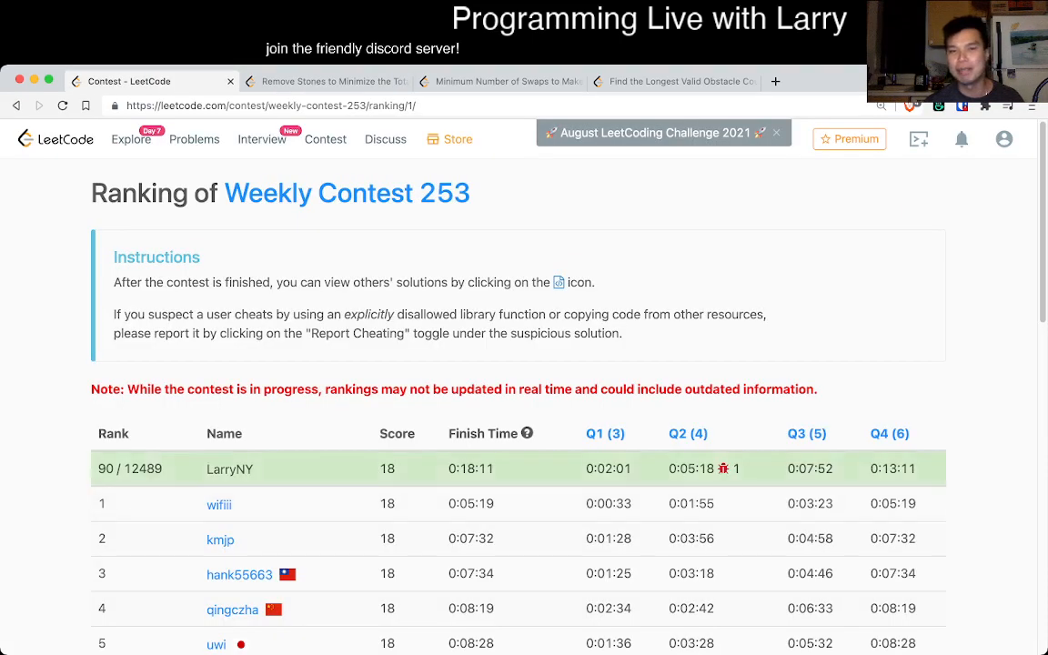
left_click(328, 80)
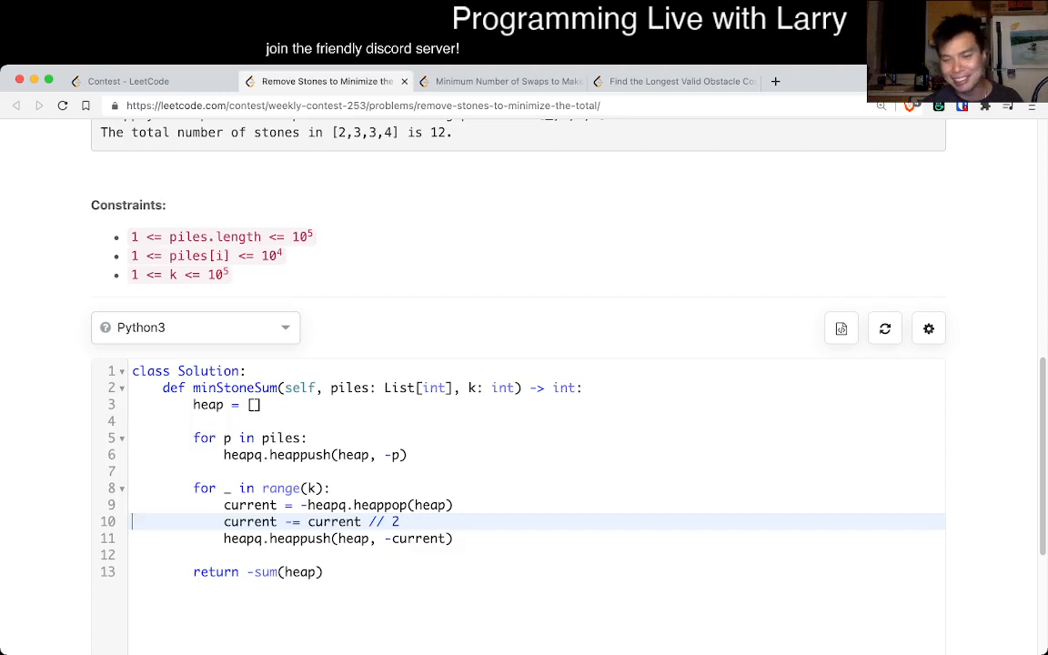
left_click(127, 80)
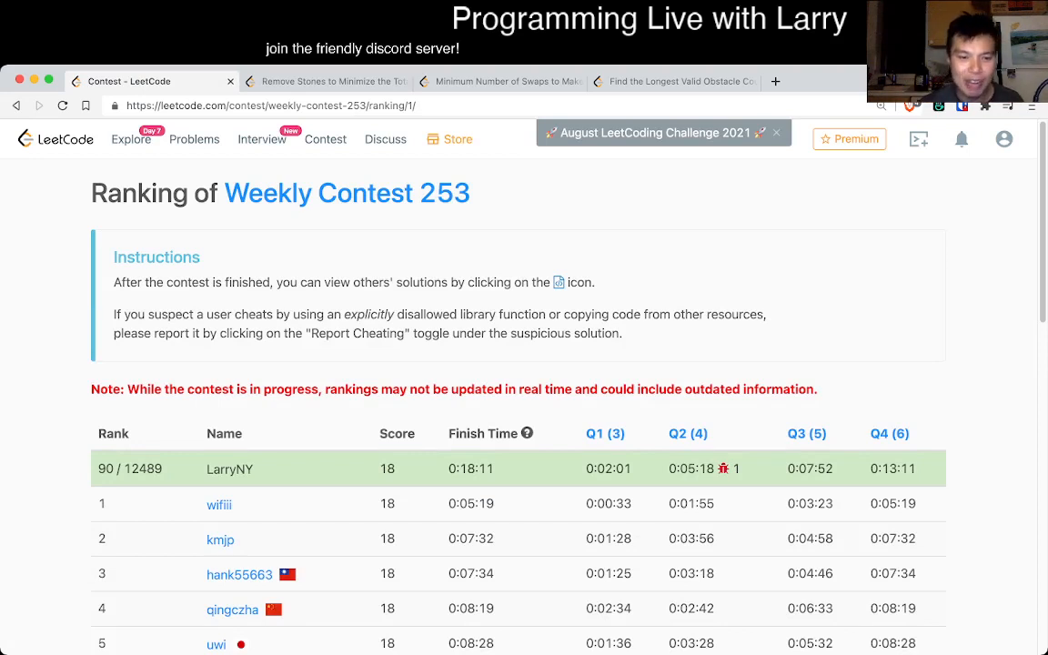
left_click(328, 80)
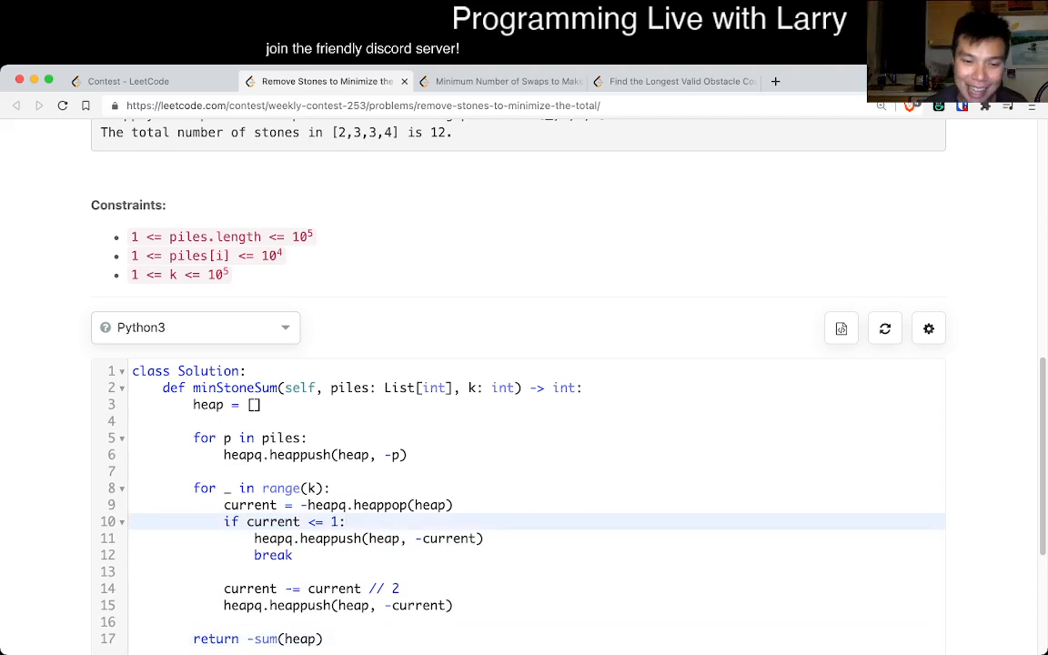
left_click(343, 520)
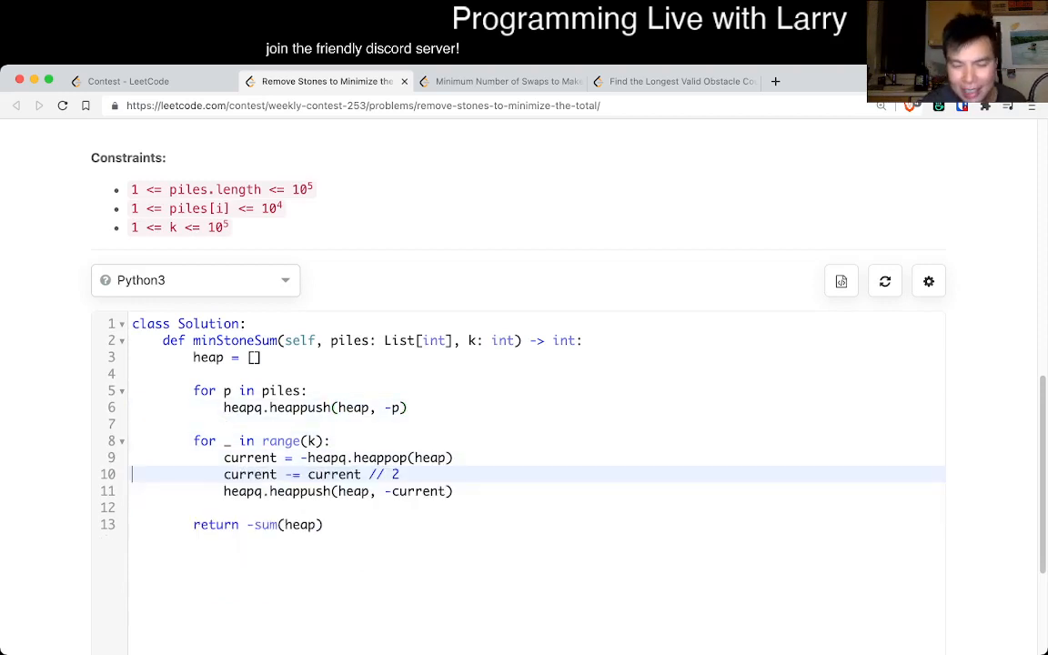
Add '# O(N log N)' and '# O(k ...)' complexity comments above the two loops.
key("Return")
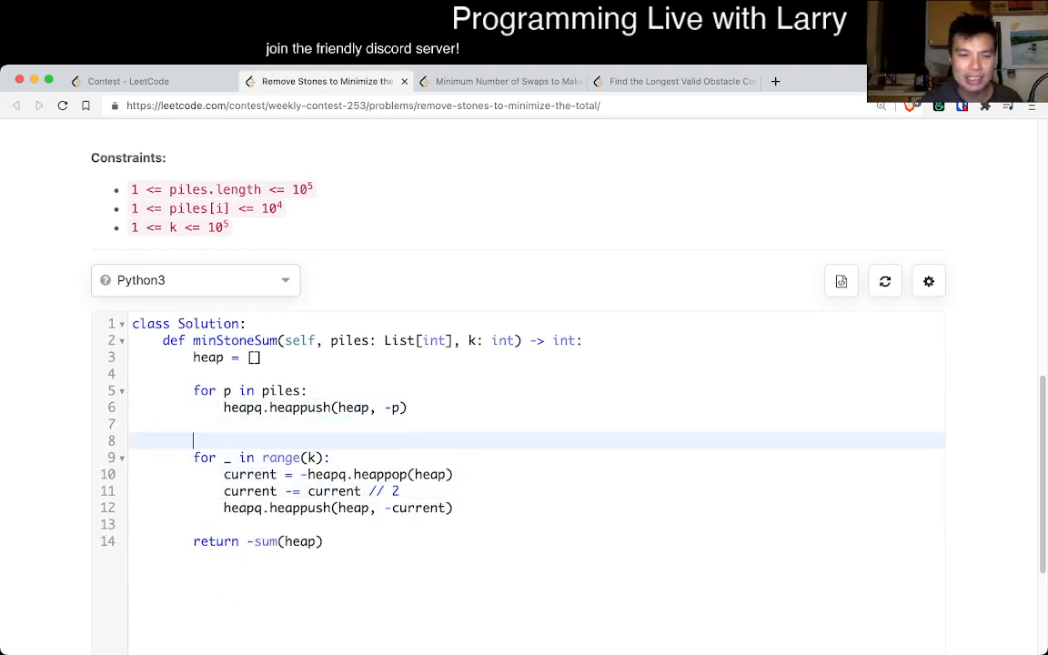
type("# O()")
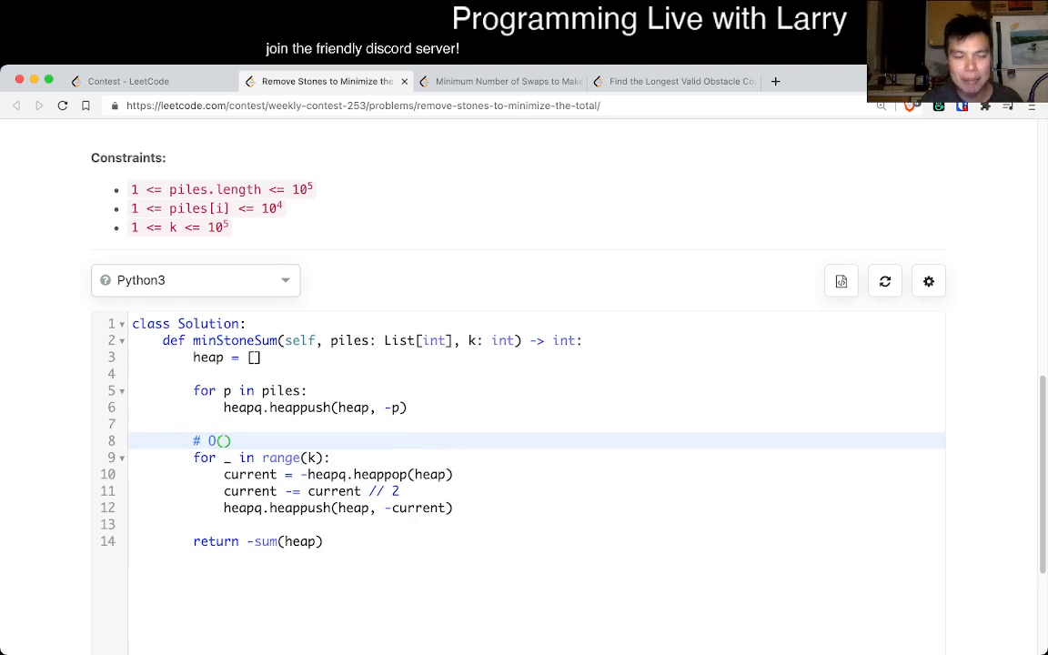
type("k")
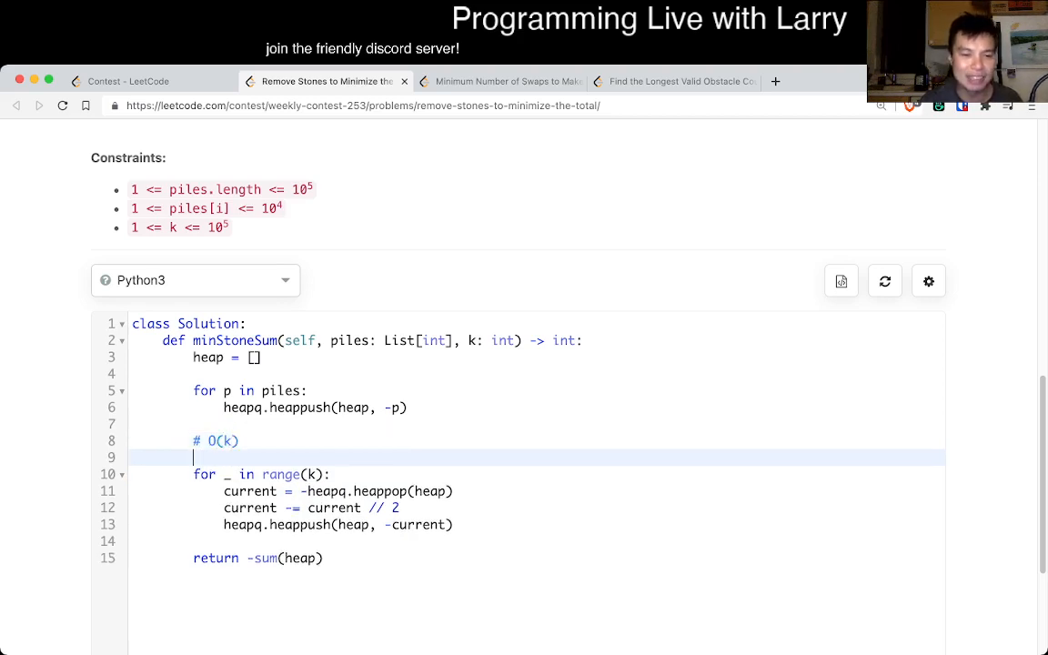
type("# O(")
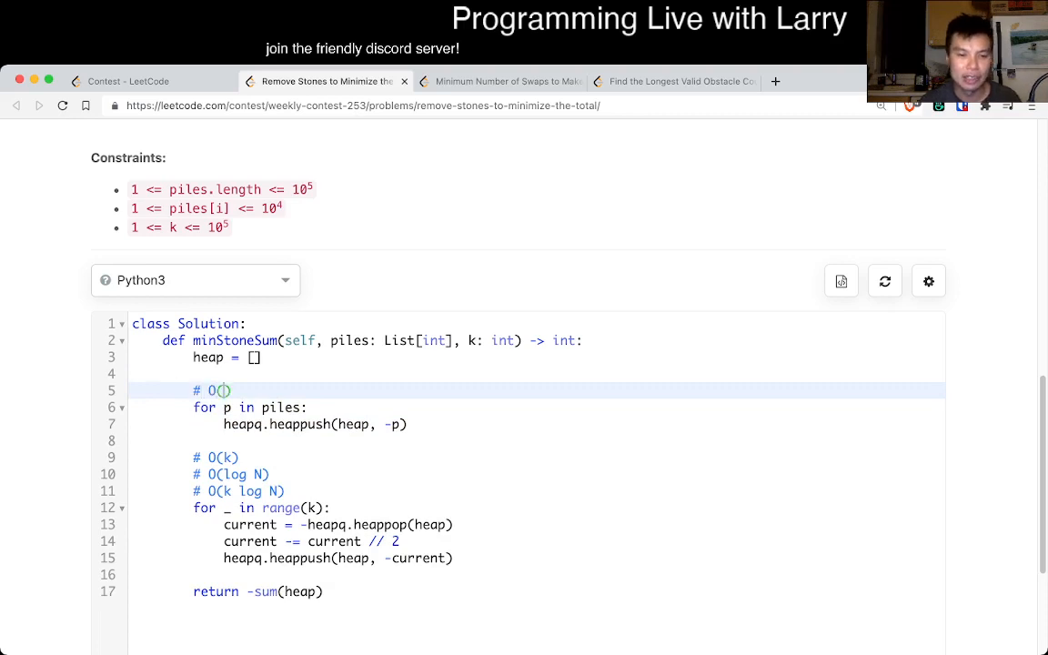
type("N log N")
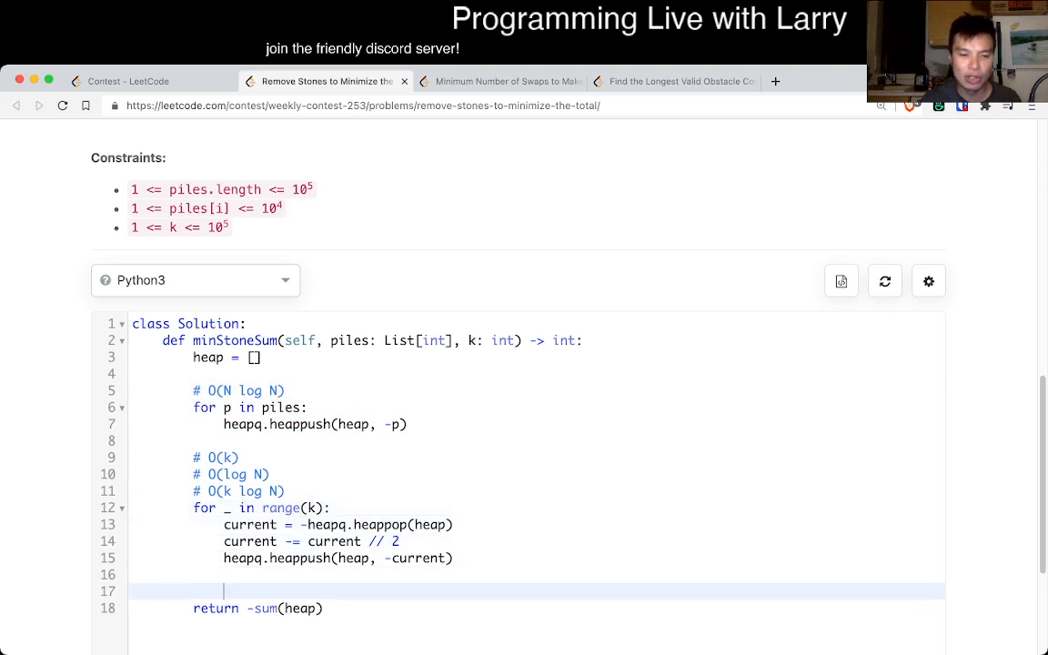
Complete the comments to O(N log N + k log N) time and O(N) space.
type("#")
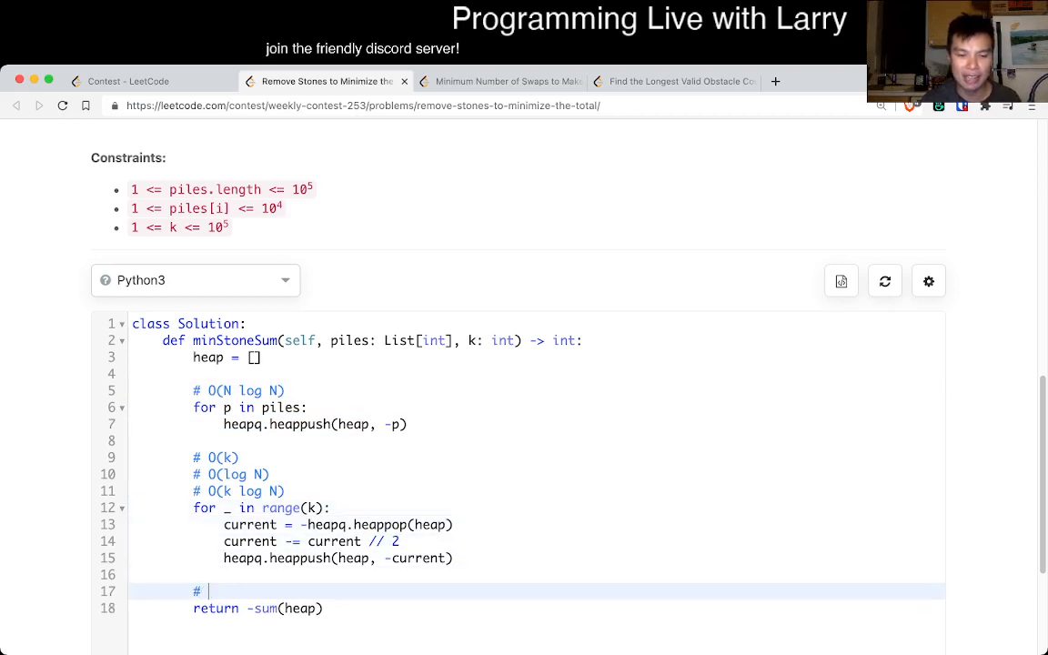
type("O(N))")
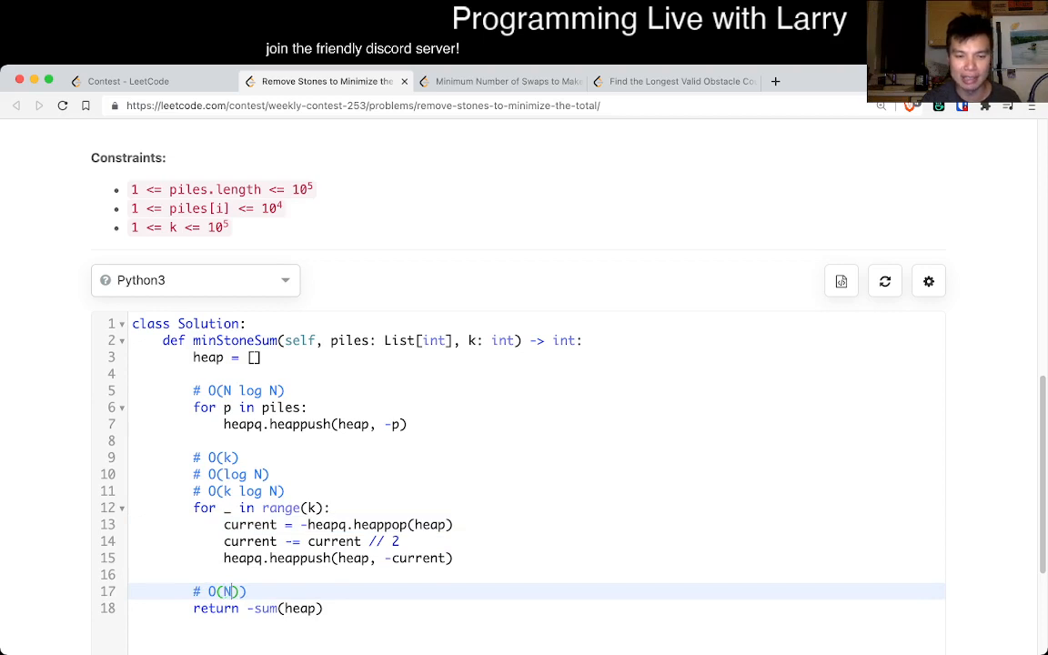
type("log N +")
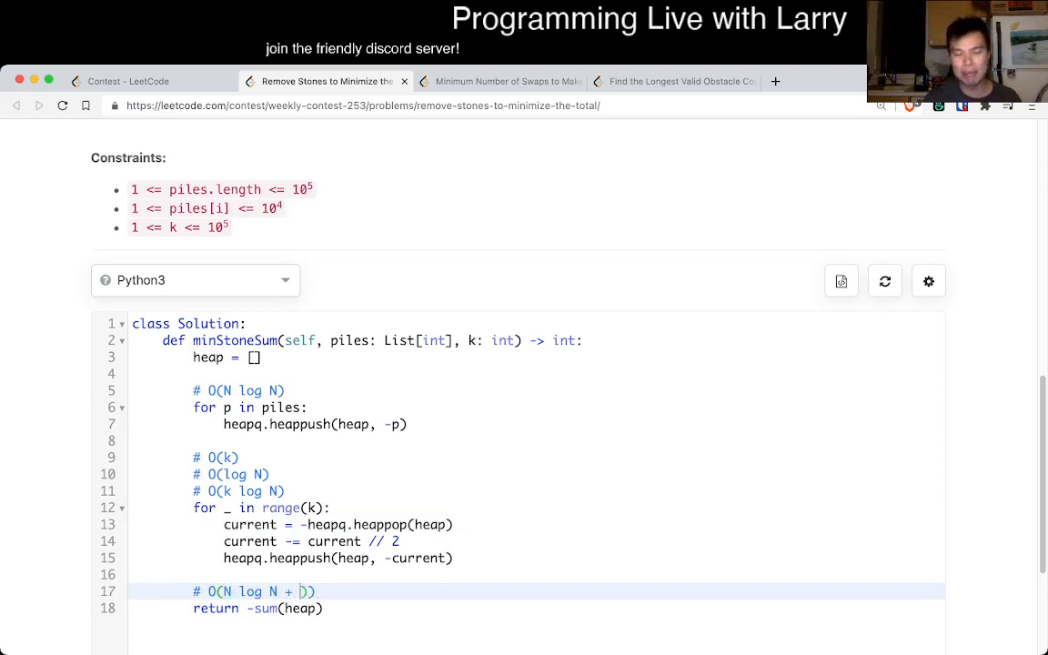
type("k log N)")
type("# O(N")
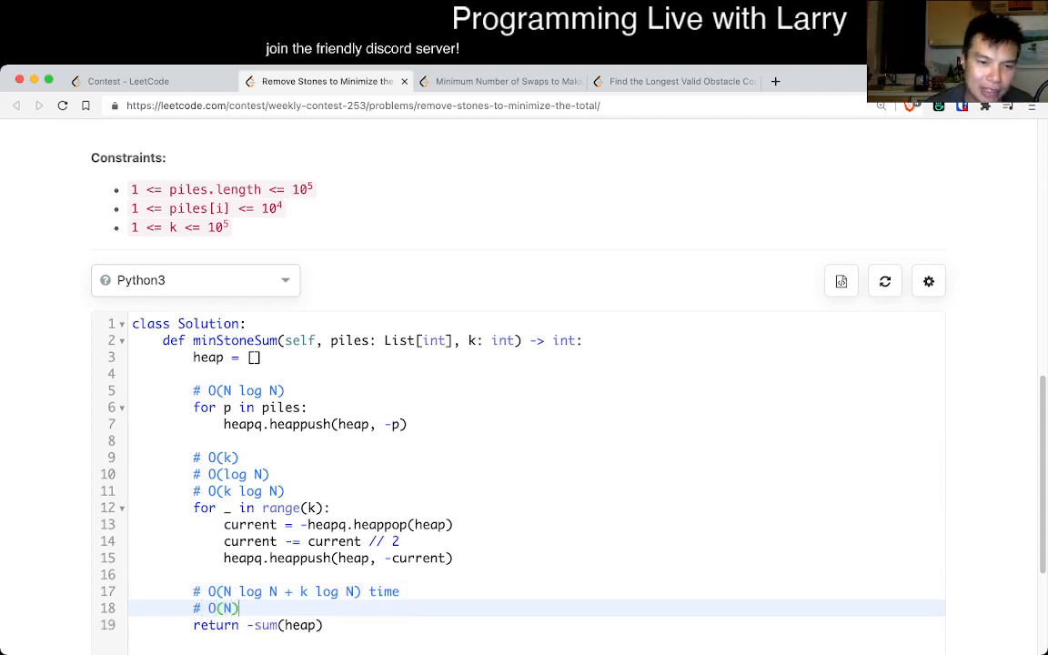
type("space")
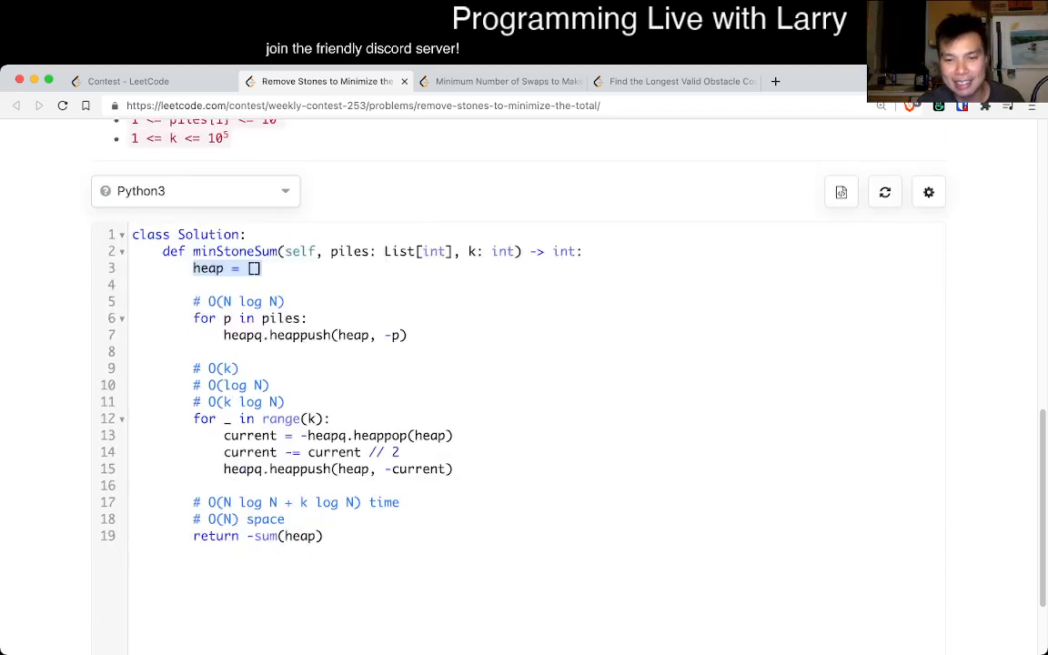
scroll("down", 3)
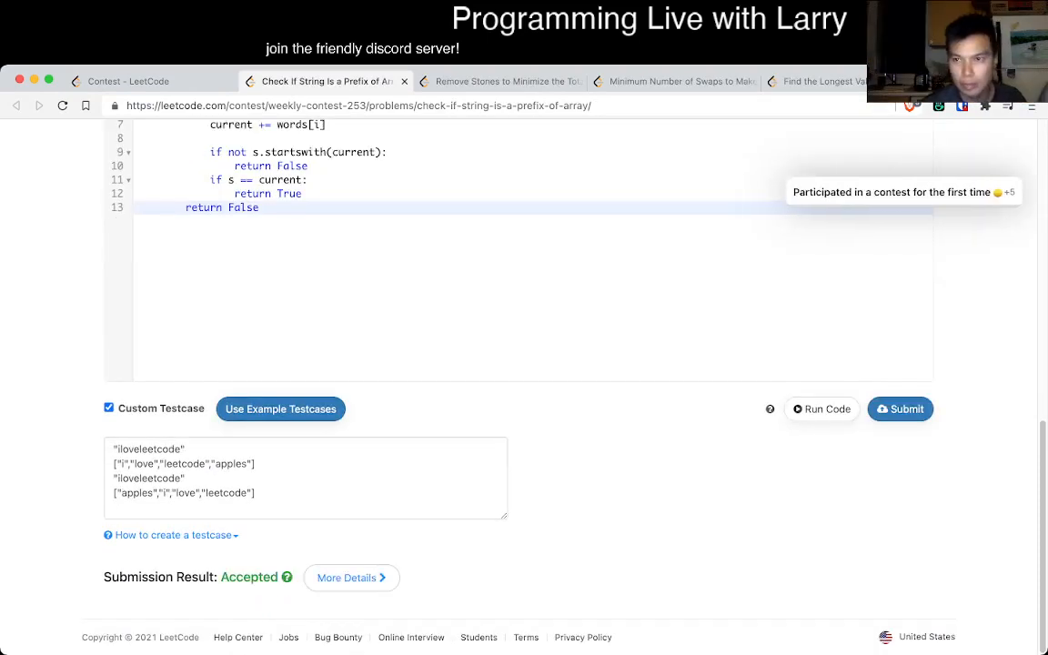
left_click(500, 80)
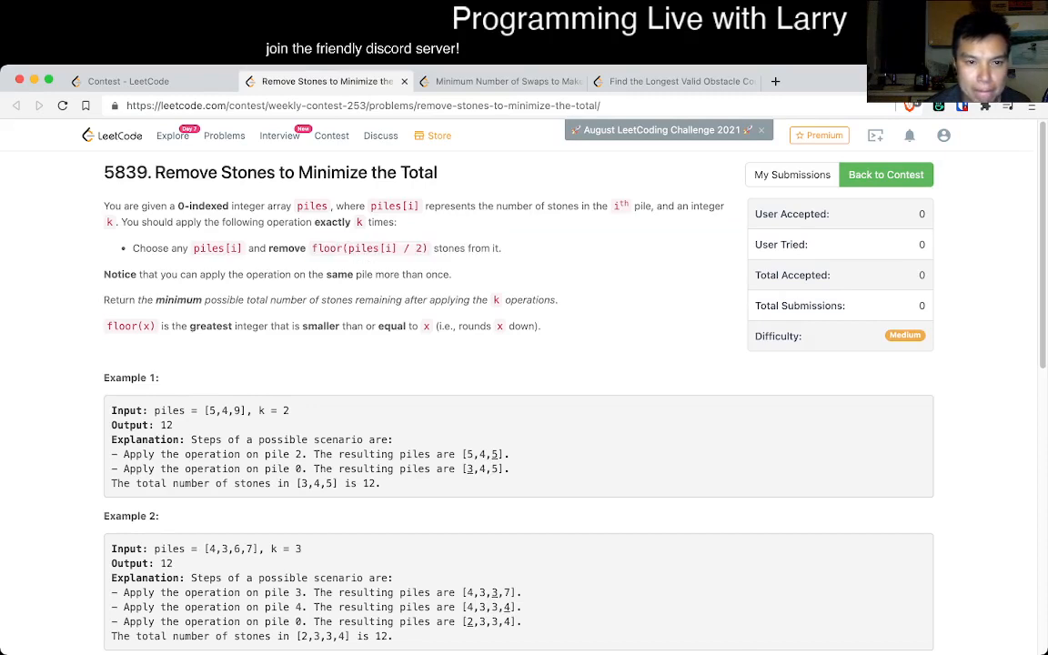
left_click_drag(147, 298, 347, 299)
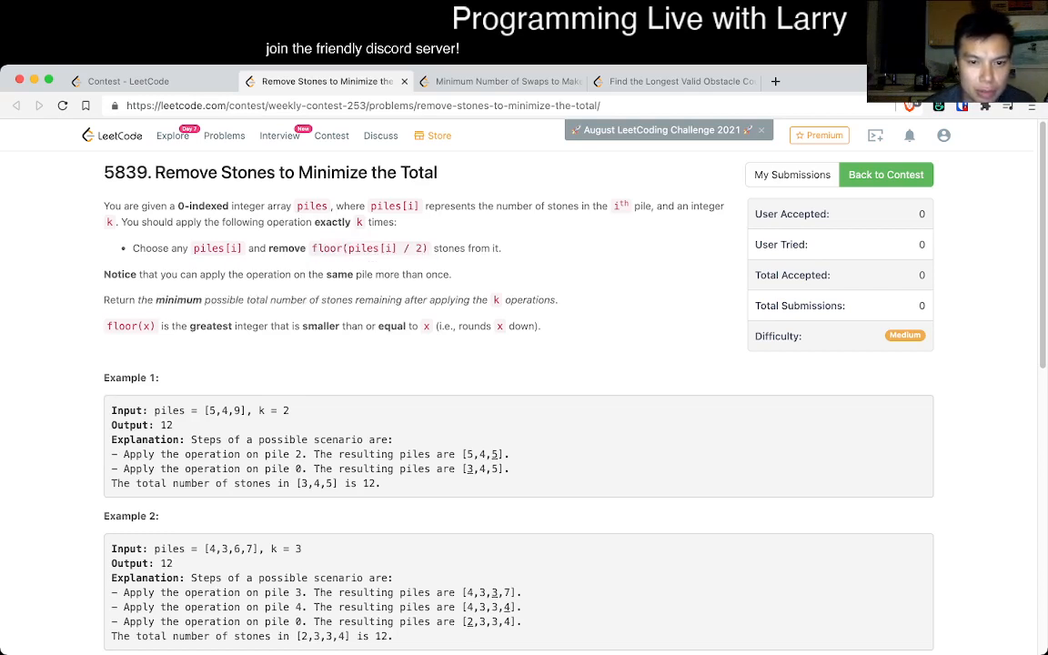
scroll("down", 3)
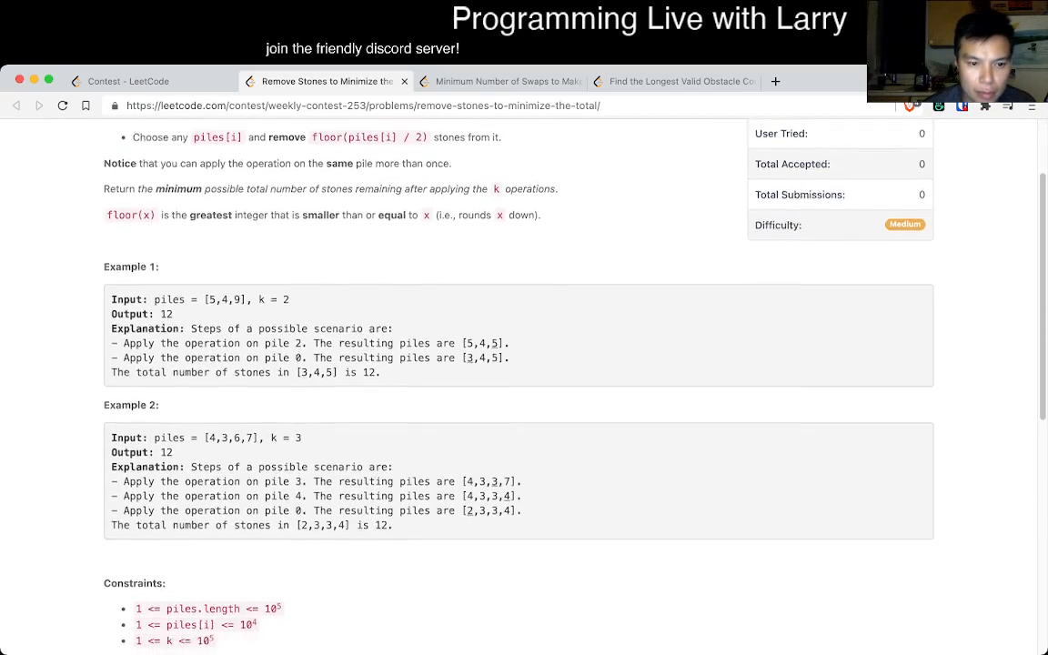
scroll("down", 3)
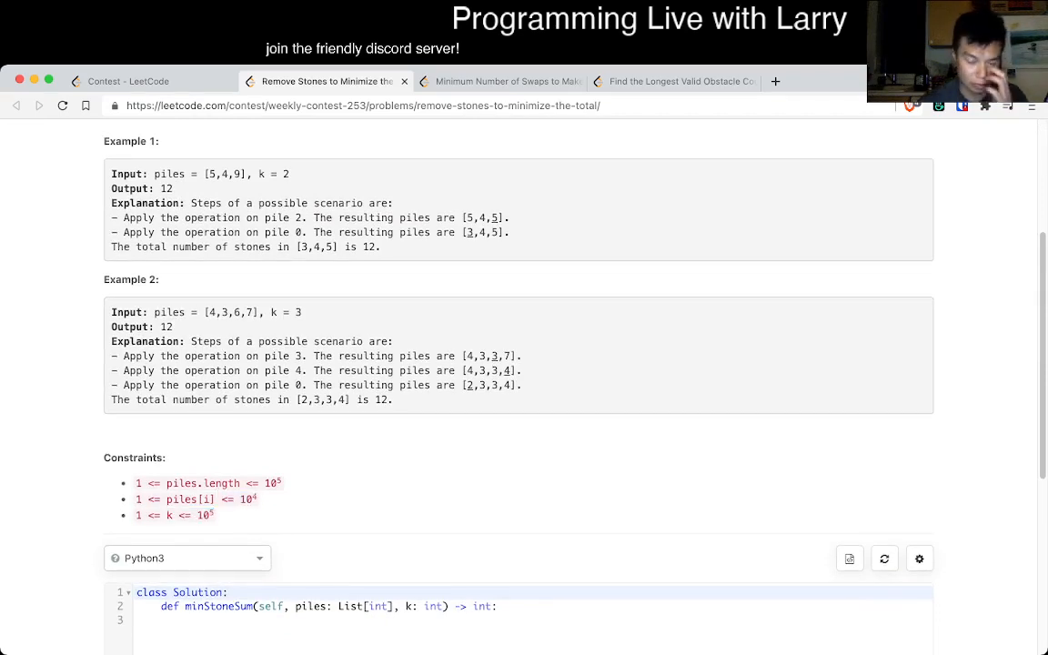
scroll("down", 3)
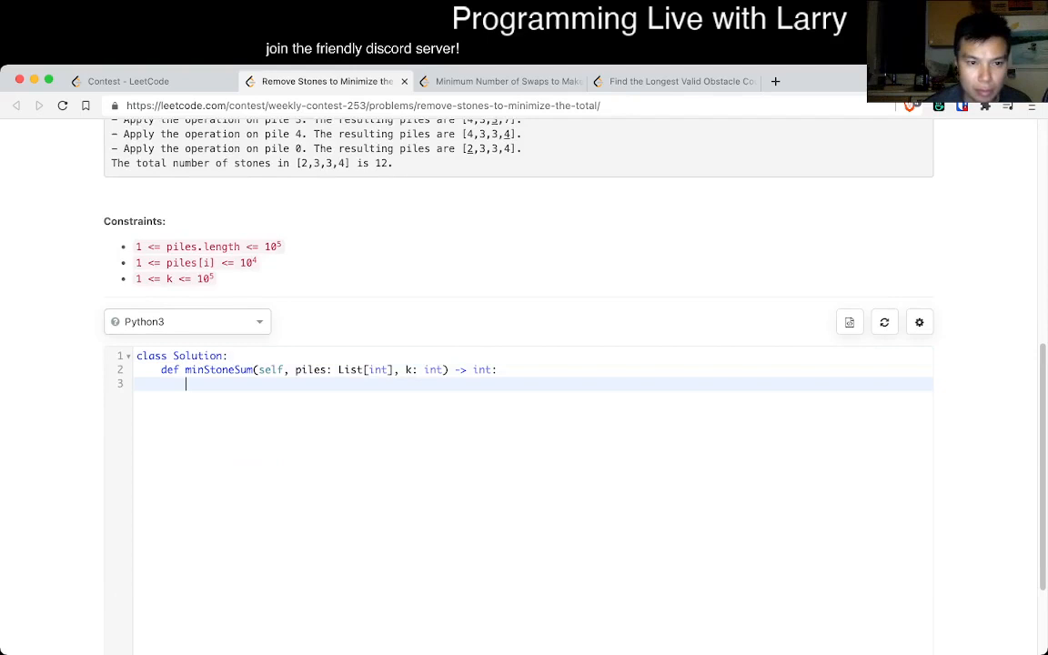
scroll("up", 3)
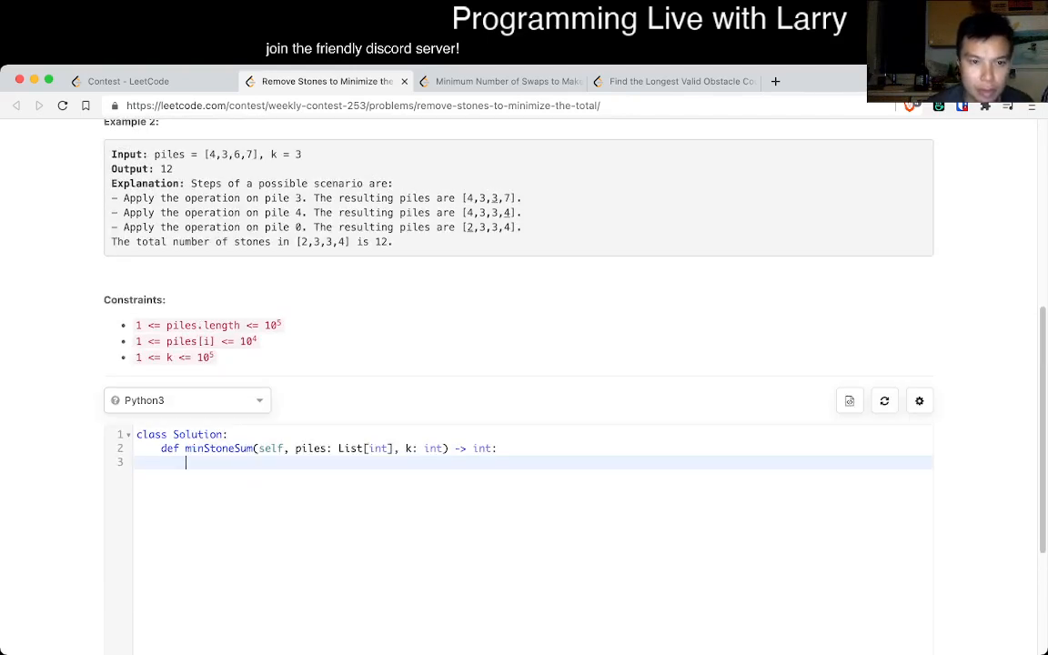
scroll("up", 3)
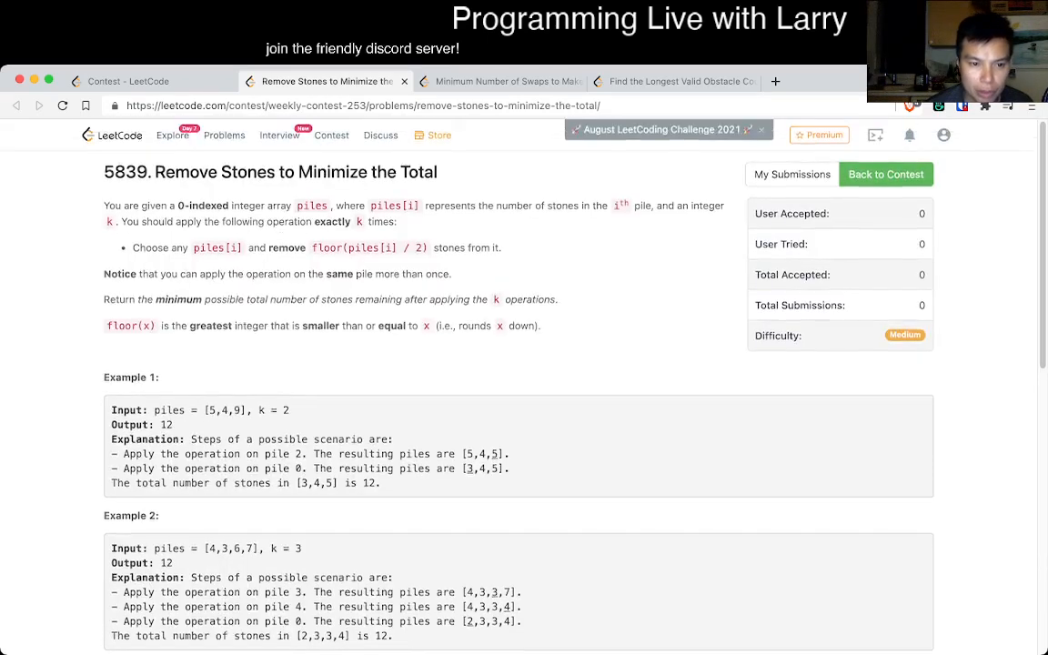
scroll("down", 3)
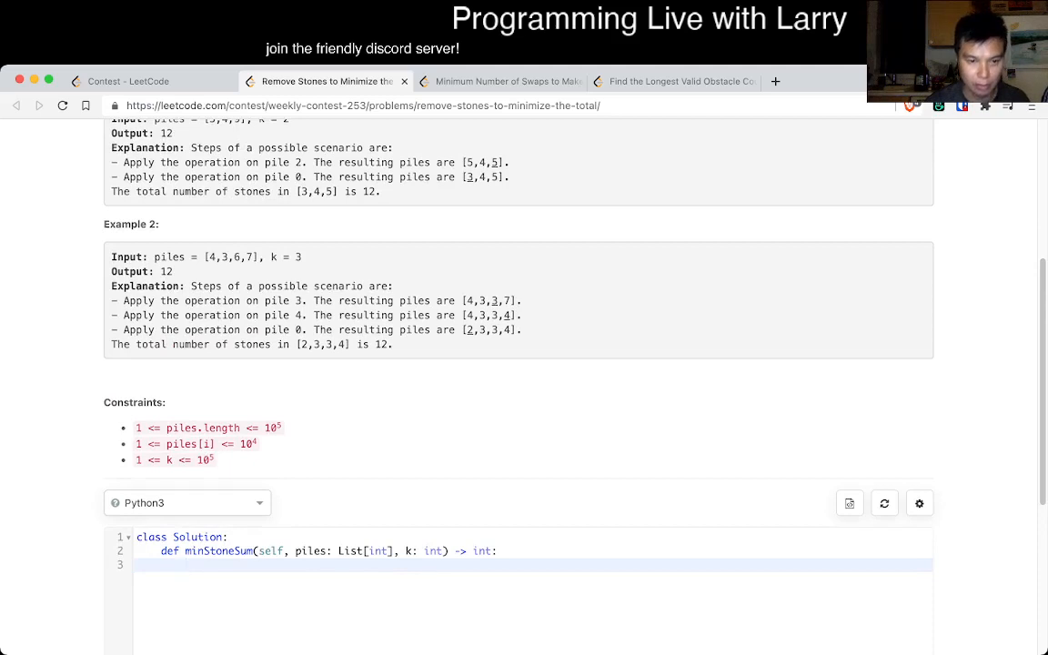
Build the heap by pushing every pile with heappush(heap, p) in a first loop.
type("heap = []")
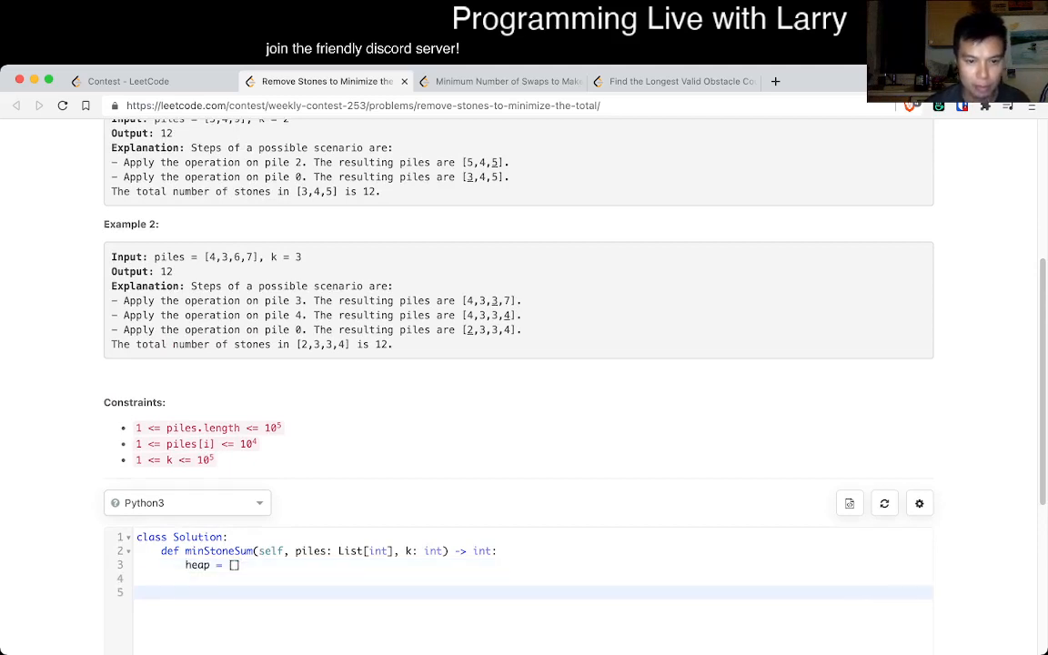
type("for")
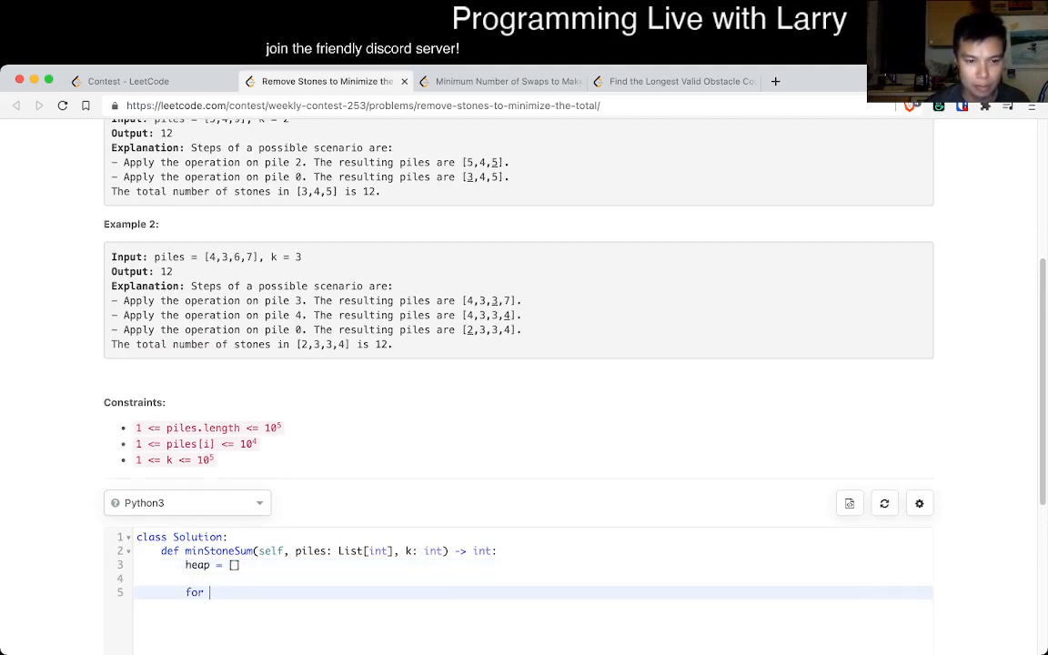
type("p in piles")
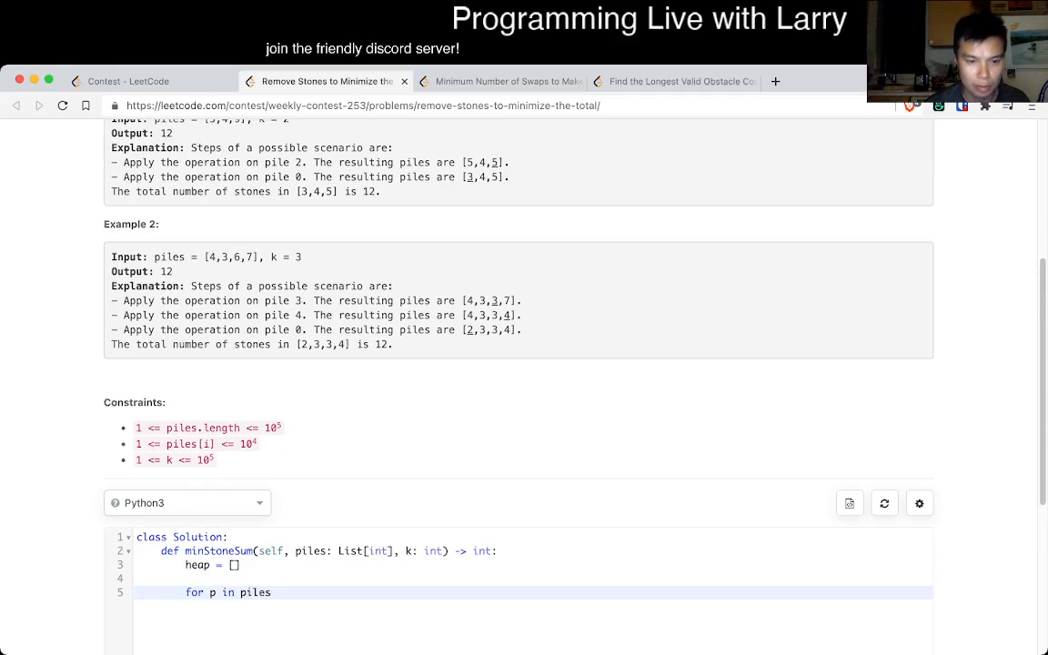
type(":")
type("heap.")
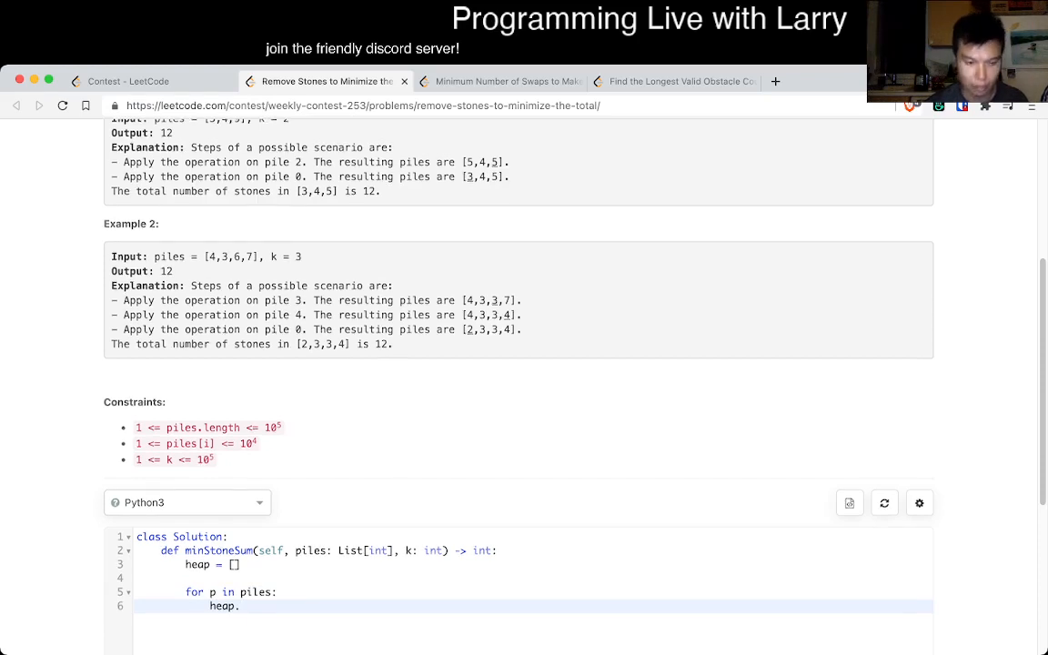
type("h")
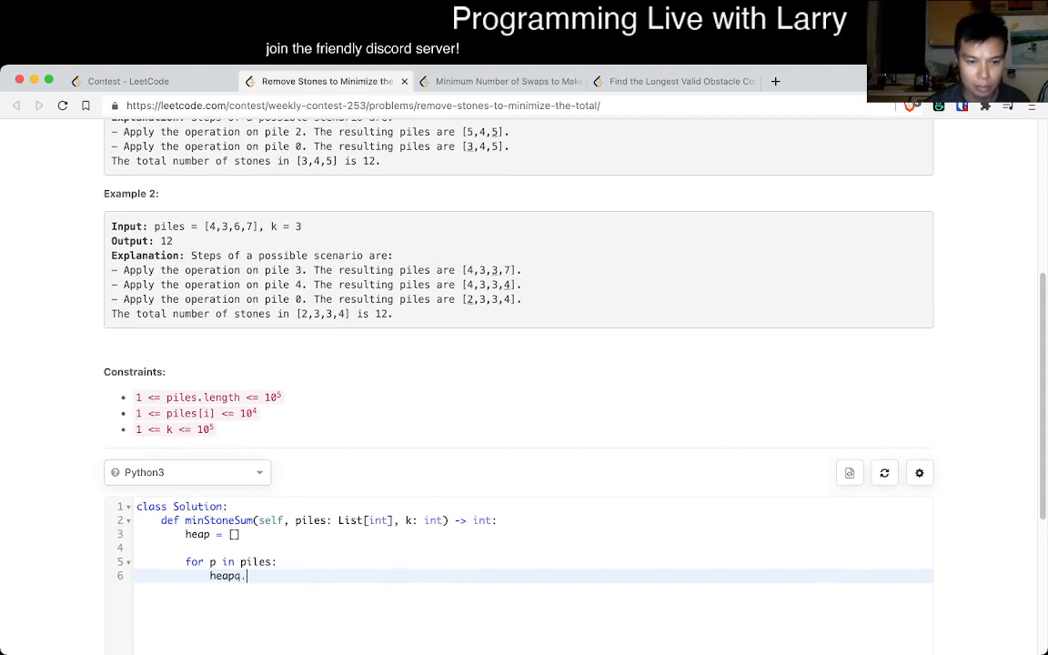
type("heappush(p,")
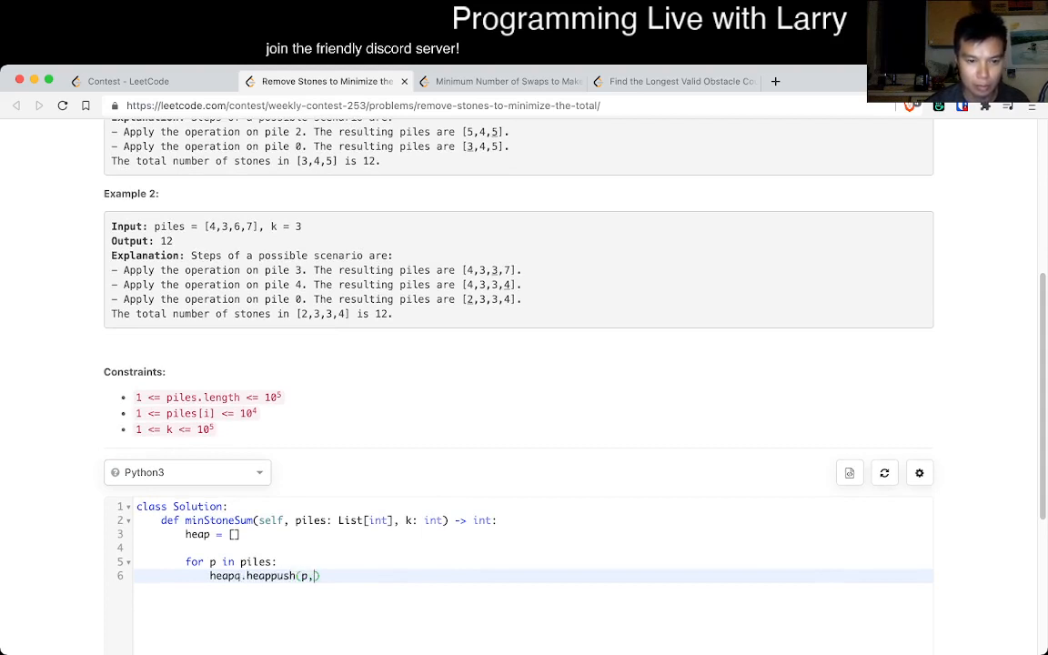
type("heap, p)")
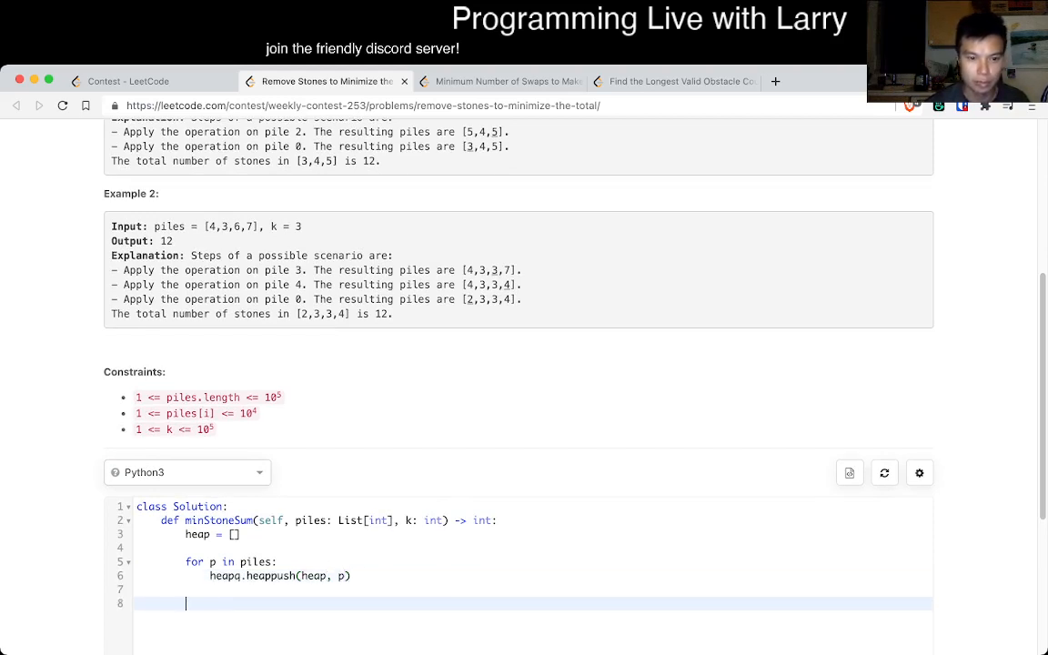
Write the k-times loop that pops the largest pile into current and halves it with current -= current // 2.
type("for _ in range")
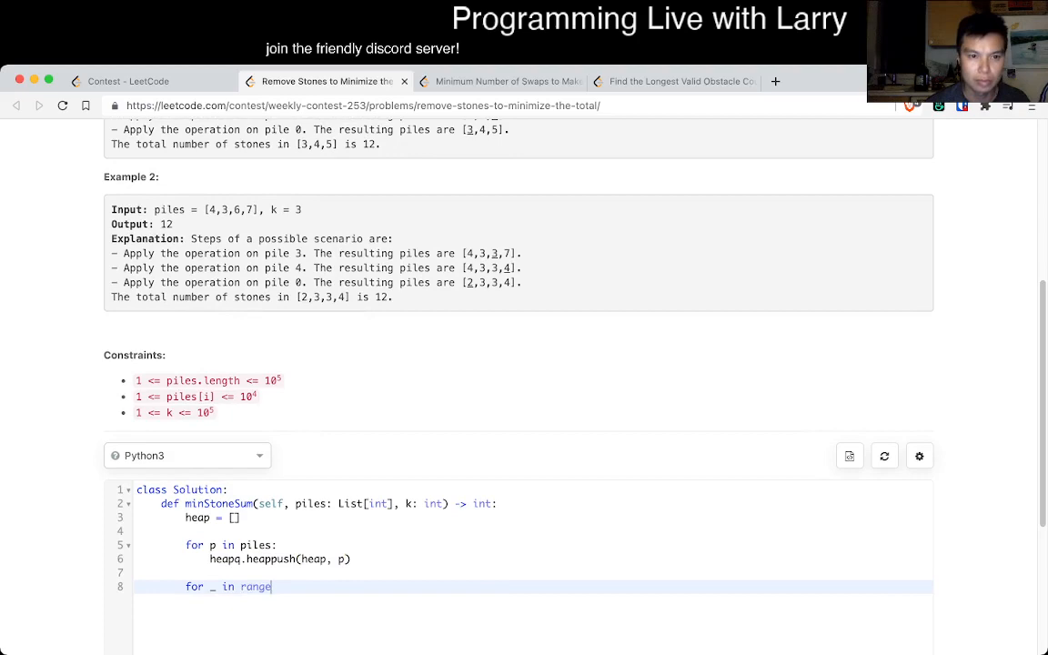
scroll("up", 3)
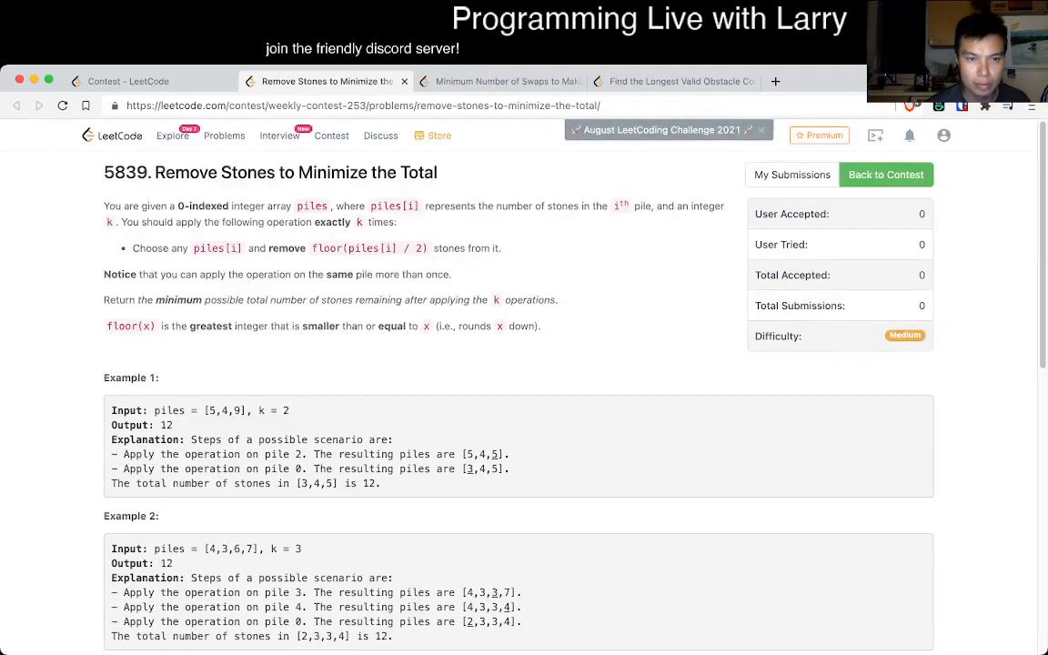
scroll("down", 3)
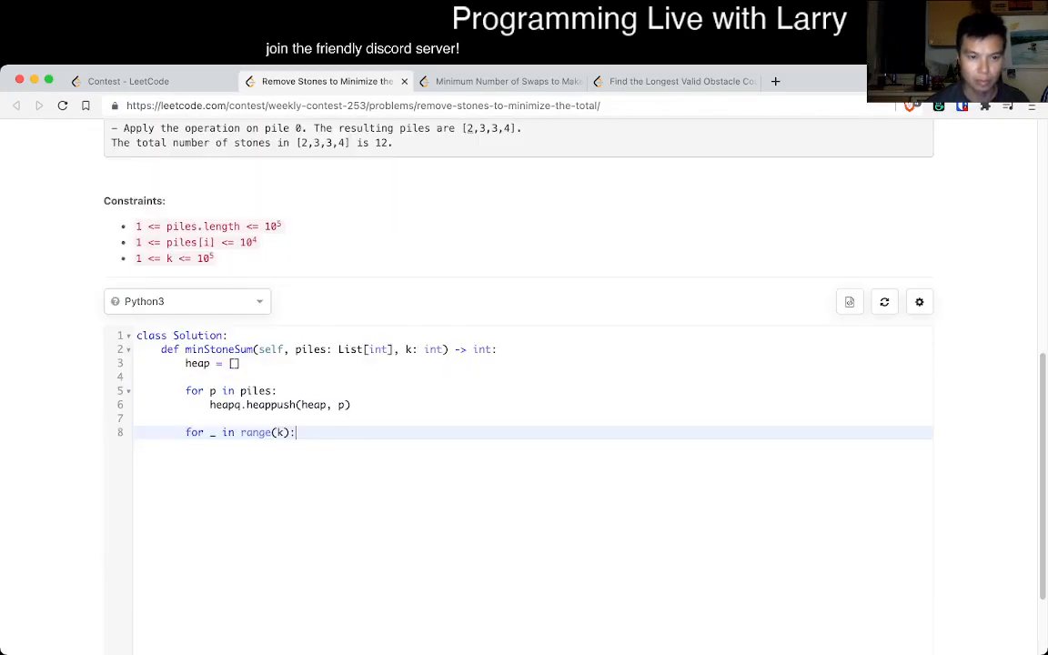
type("count = 0")
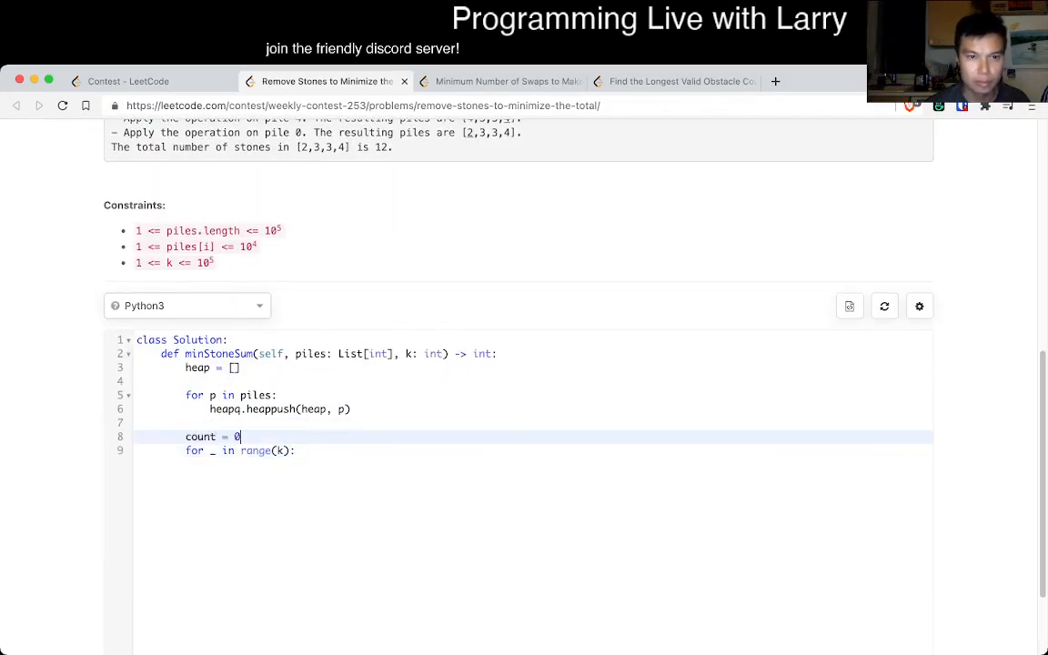
scroll("up", 3)
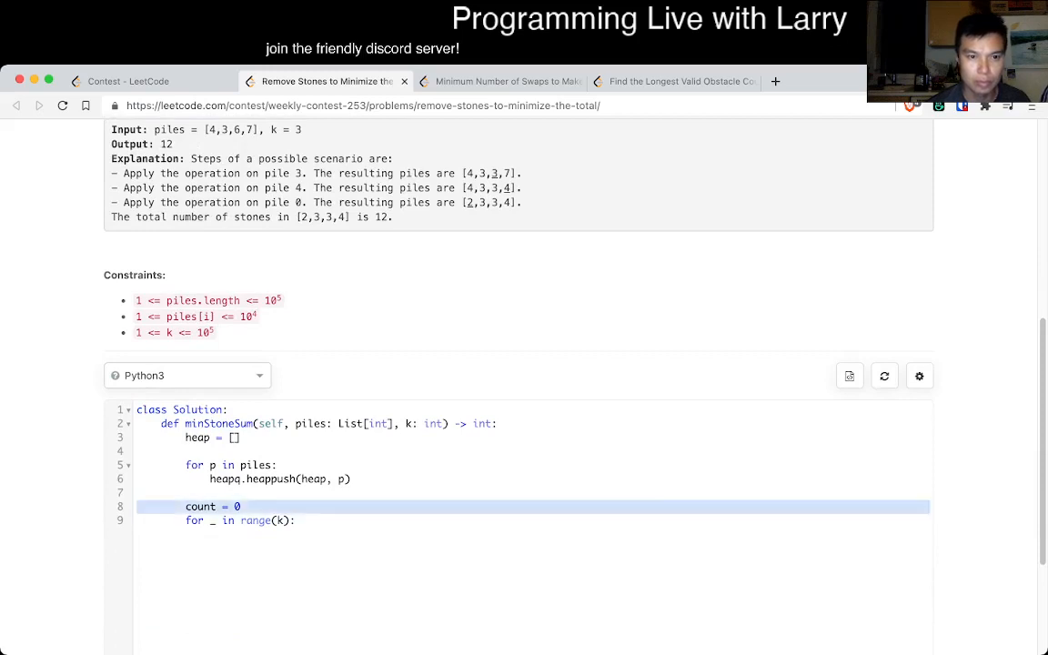
key("Backspace")
type("heap")
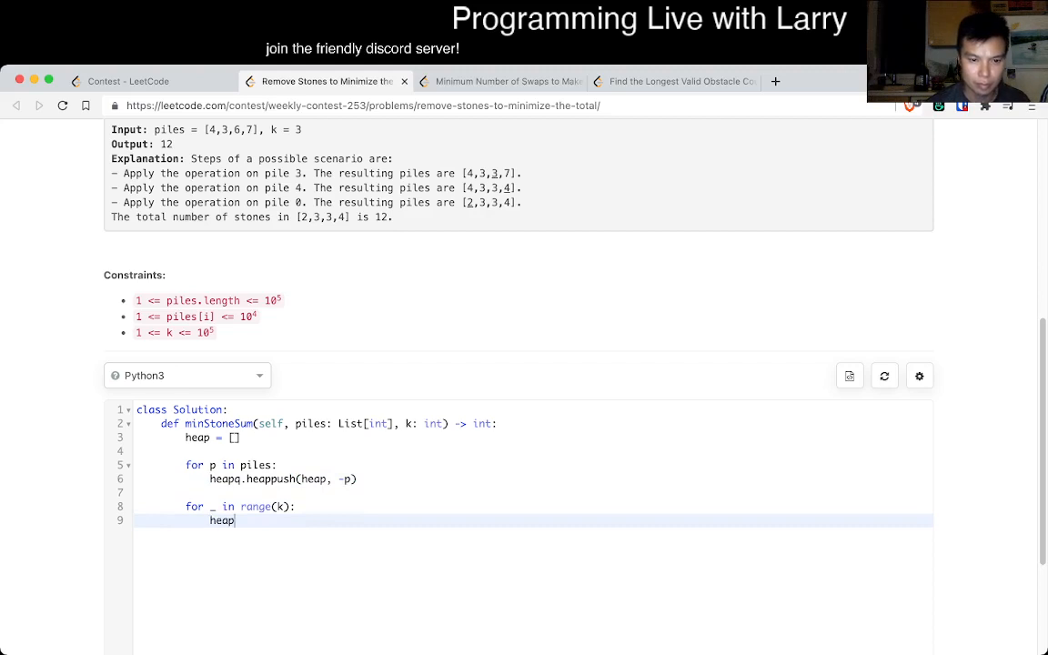
type("q.heappop()")
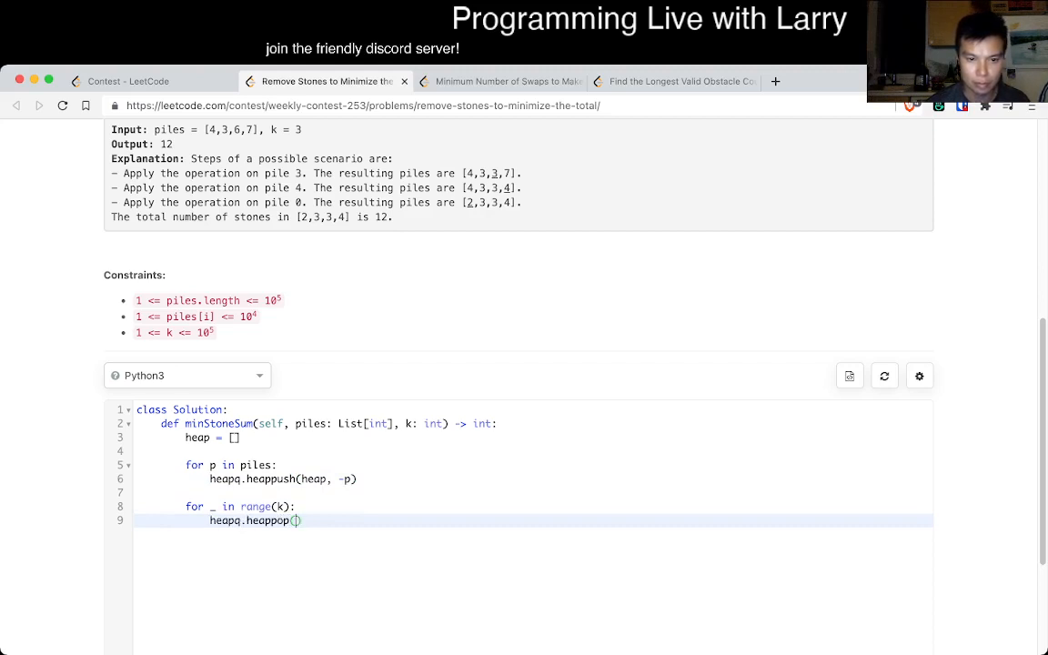
type("heap")
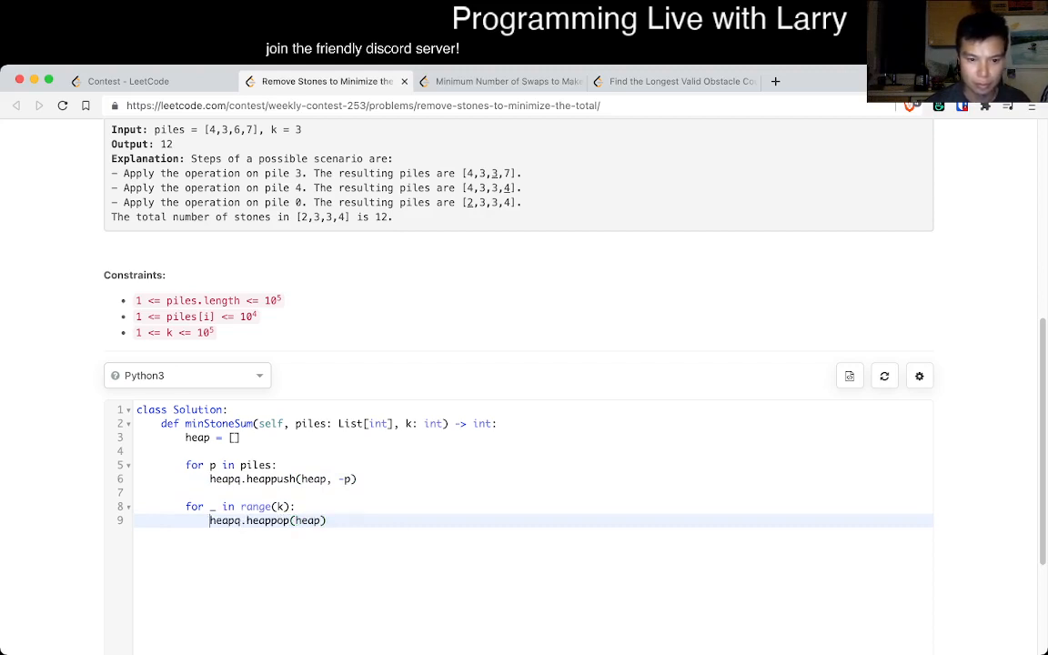
type("d =")
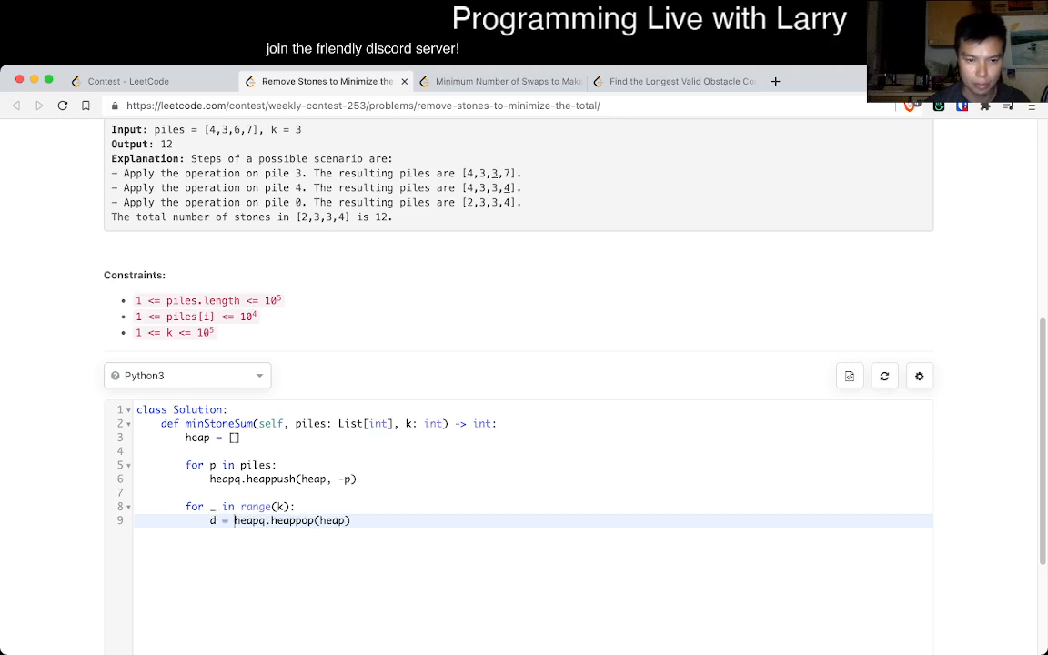
type("current")
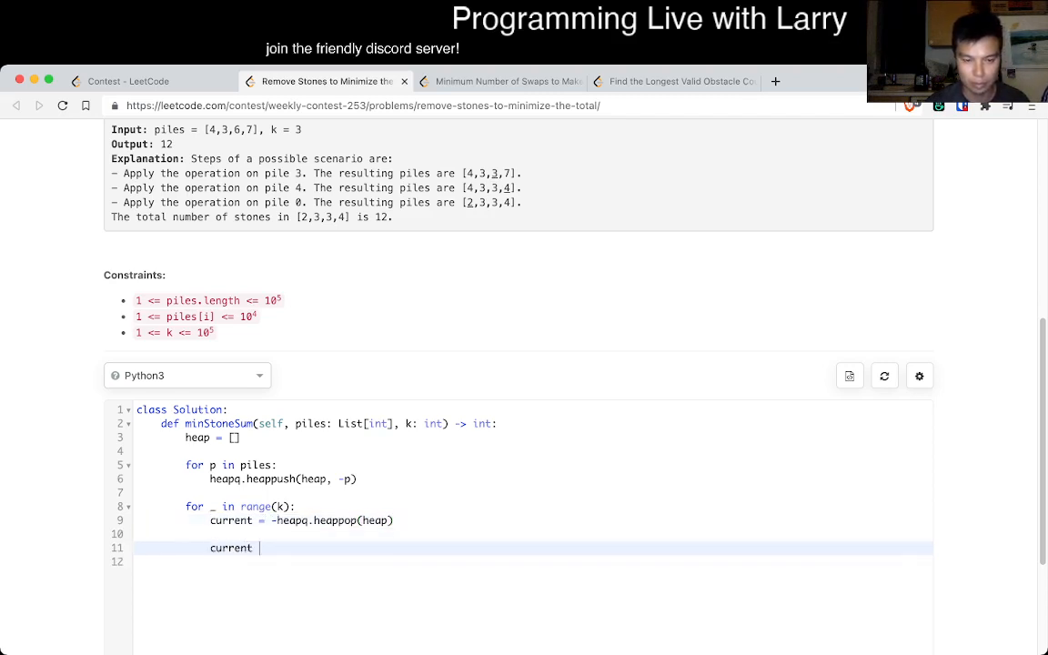
type("= current")
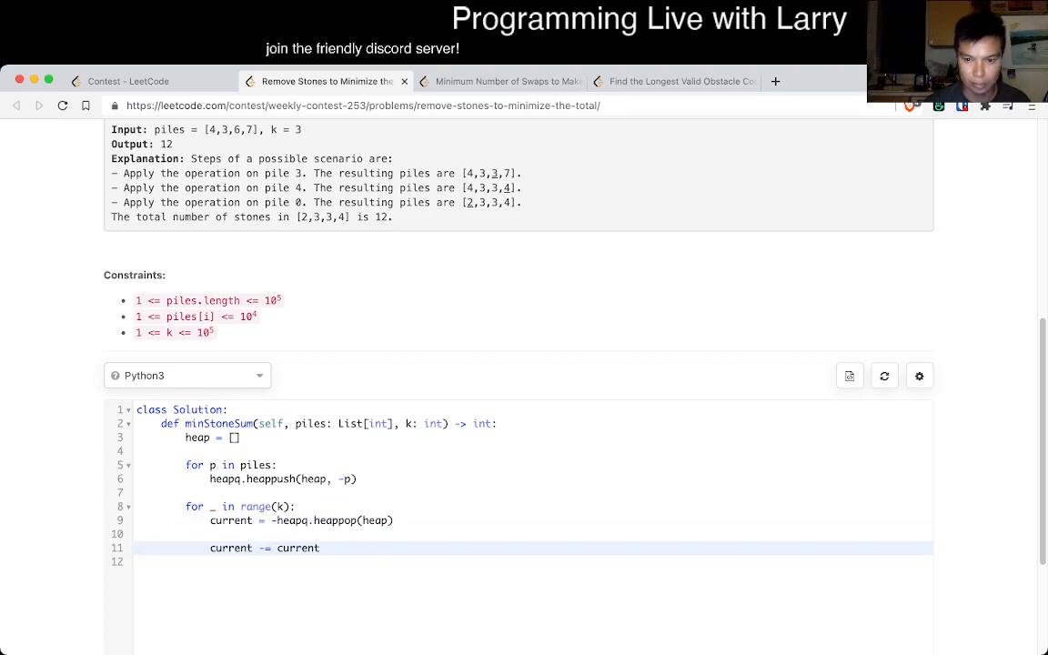
scroll("down", 3)
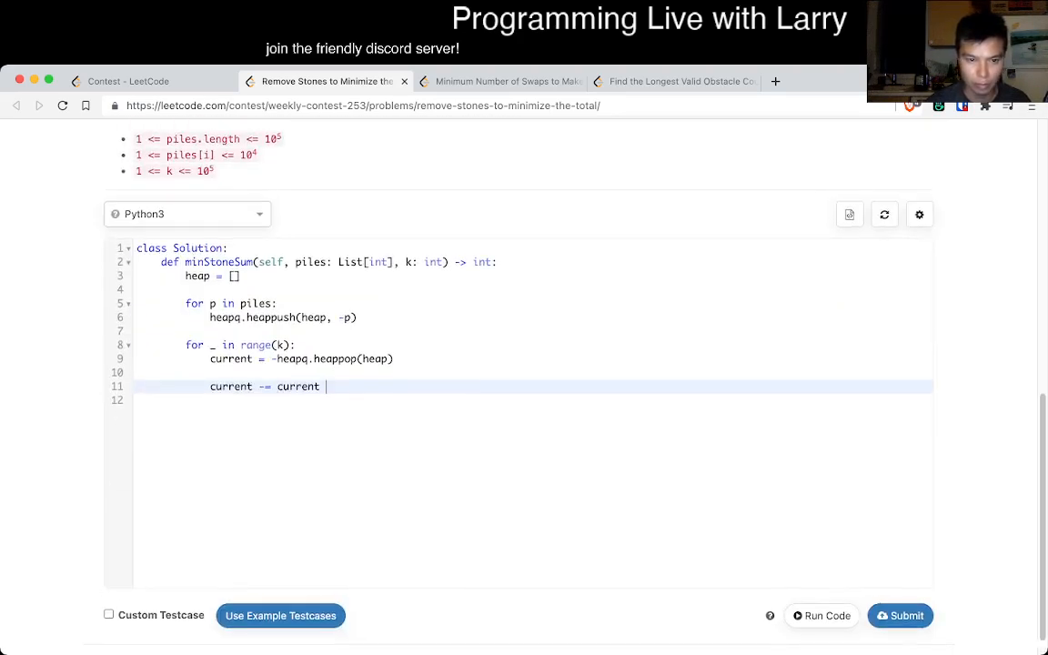
type("// 2")
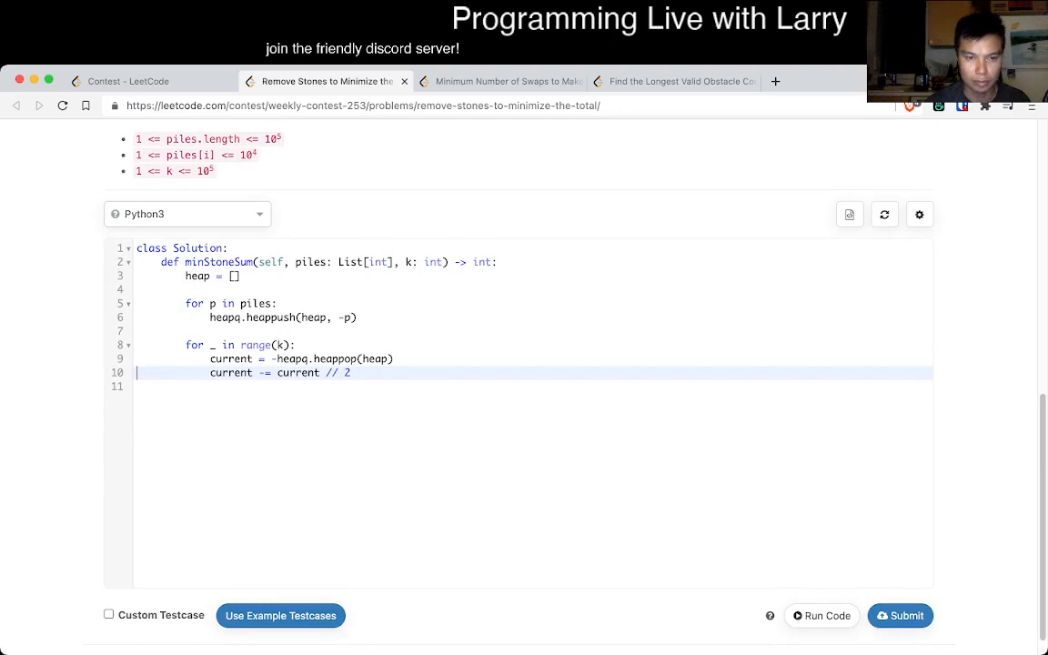
Add the 'if current <= 1: break' check, heappush(heap, -current), and 'return sum(heap)'.
type("if")
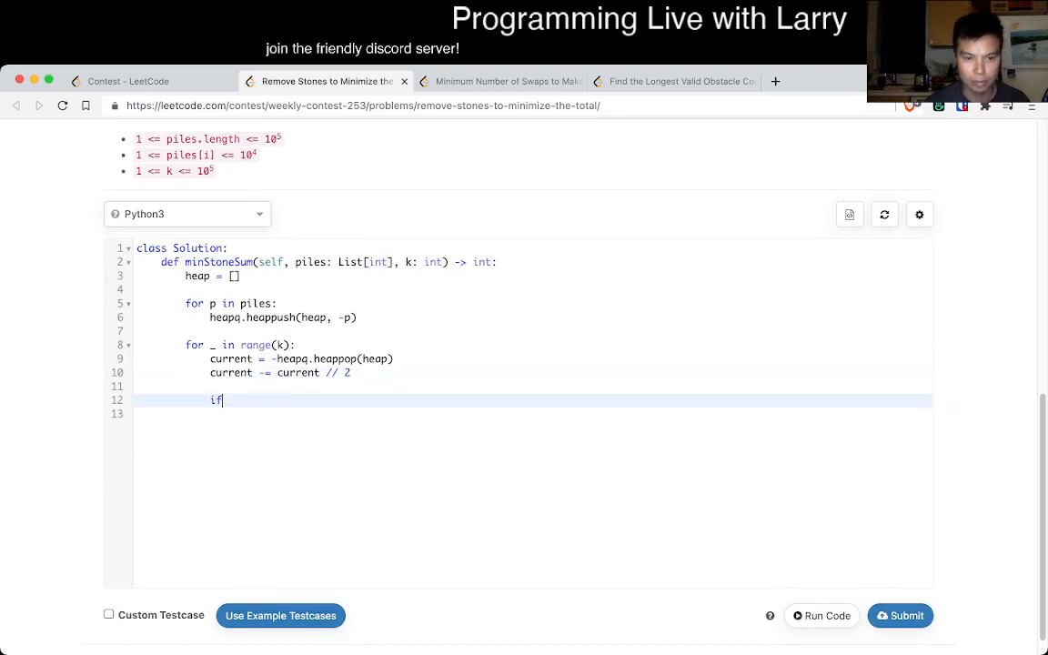
type("current == 0:")
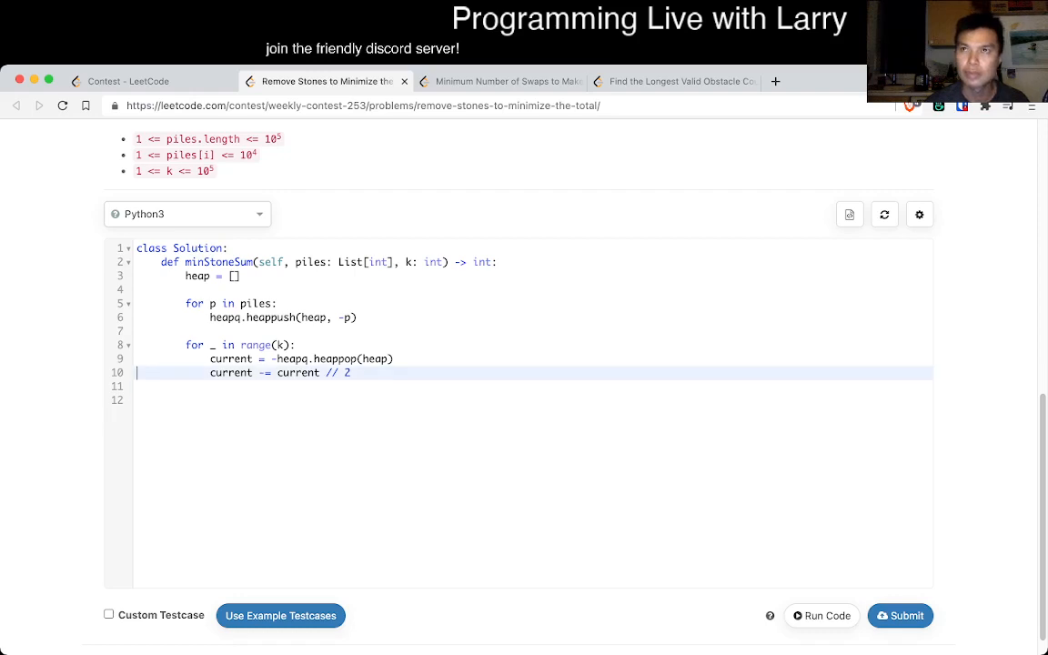
type("if current == 0:")
left_click(532, 385)
type("break")
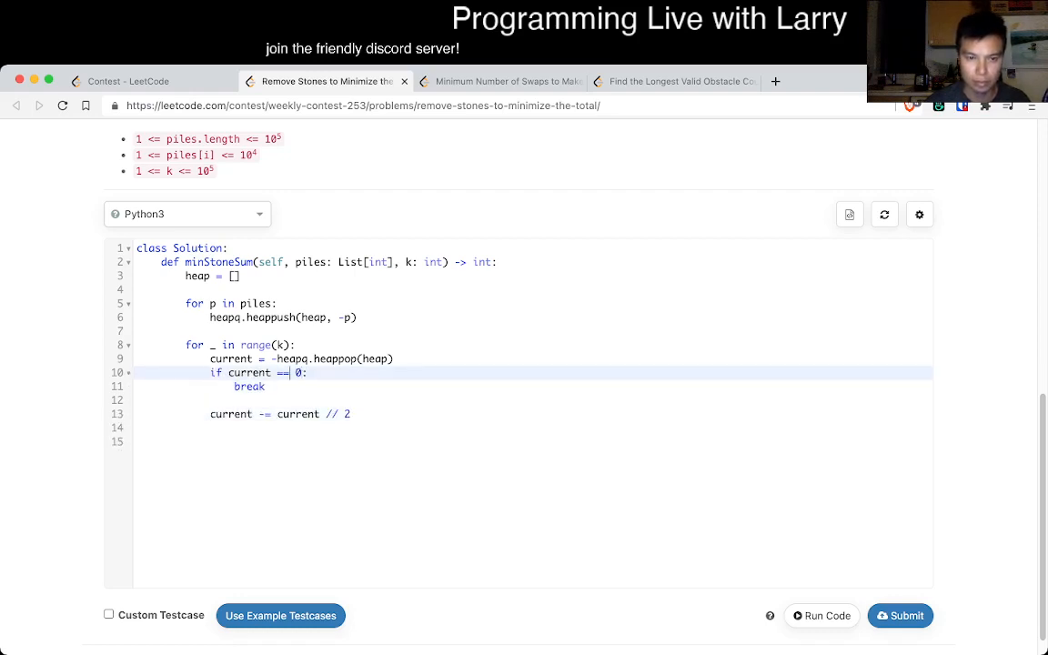
type("<= 1")
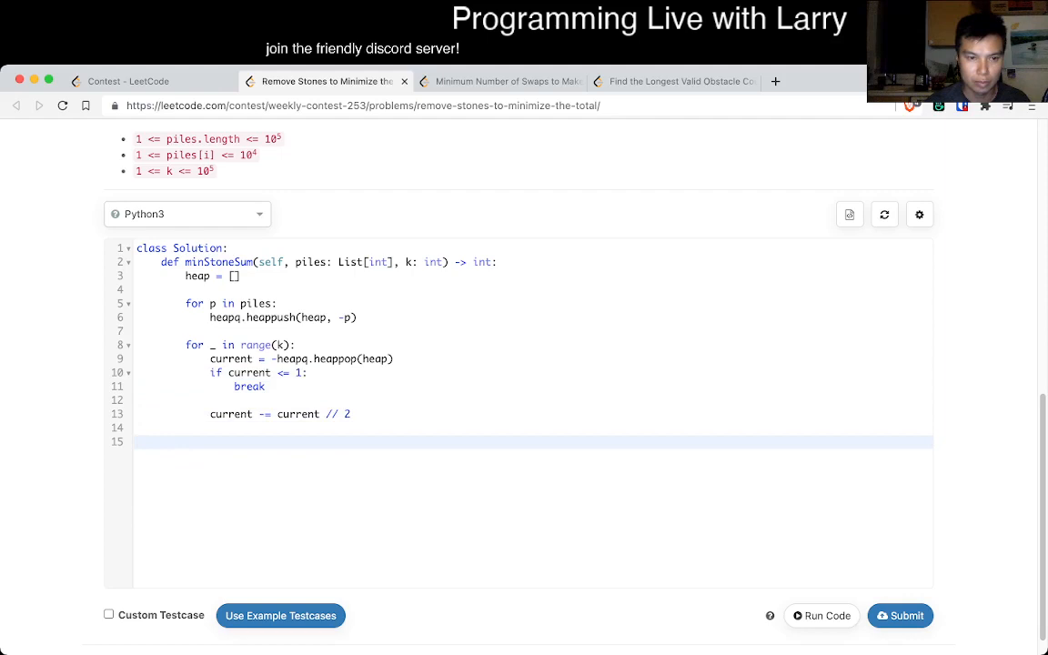
type("re")
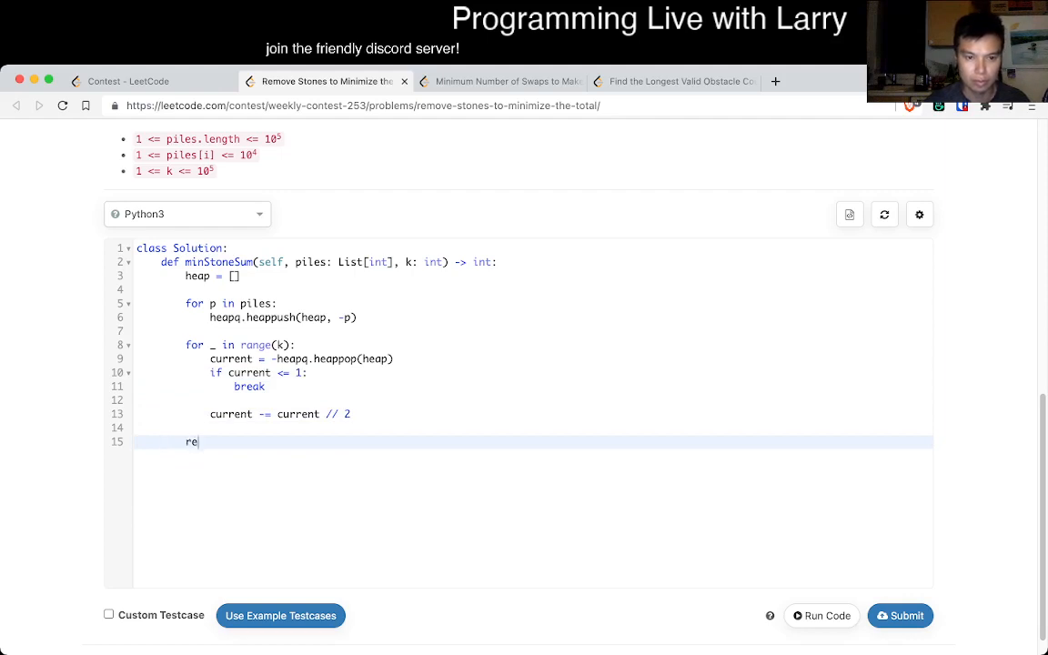
type("turn sum")
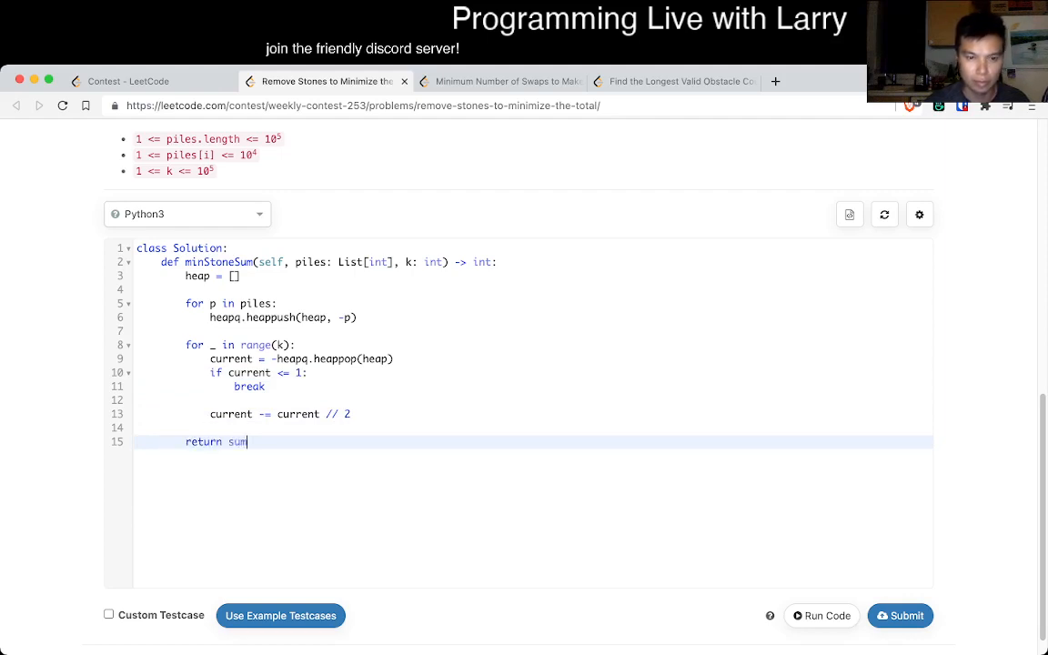
type("(heap)")
left_click(533, 428)
type("heapq.h")
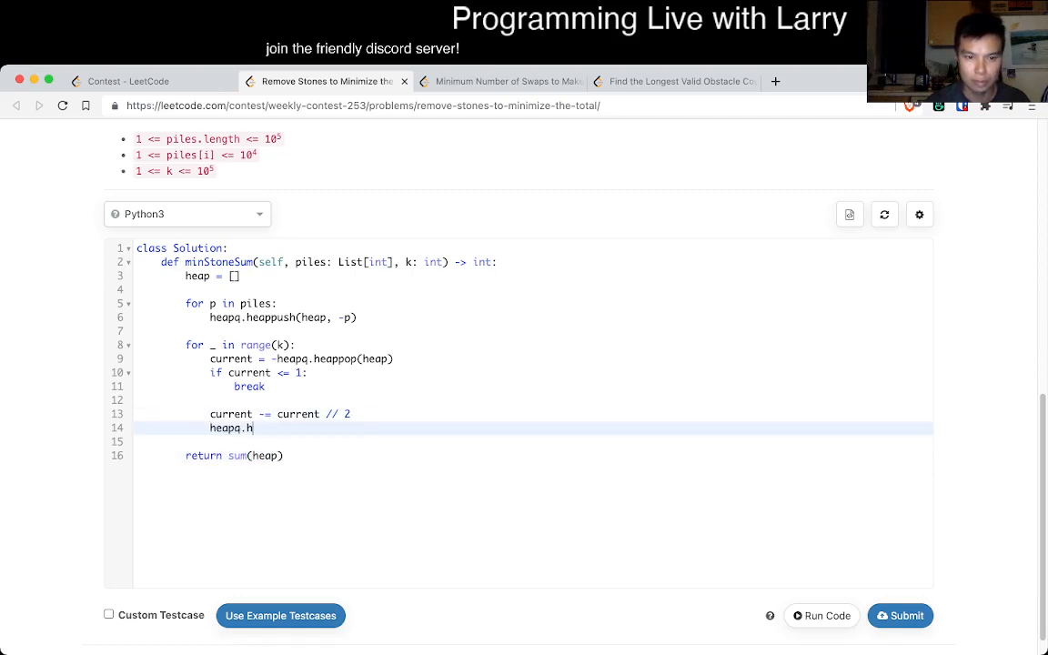
type("eappush(heap,")
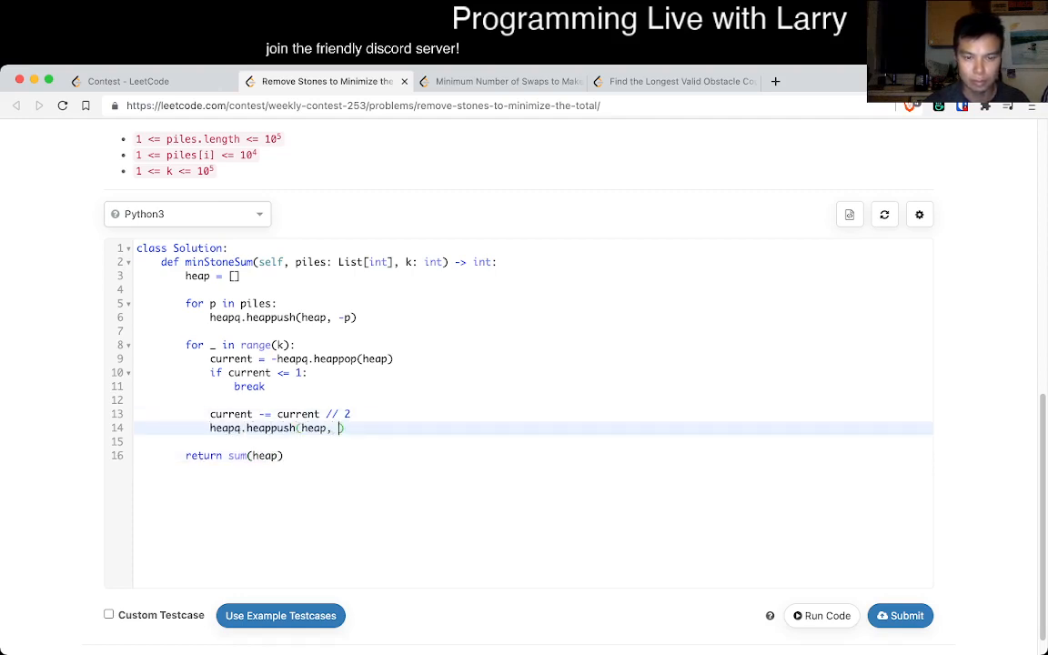
type("-current")
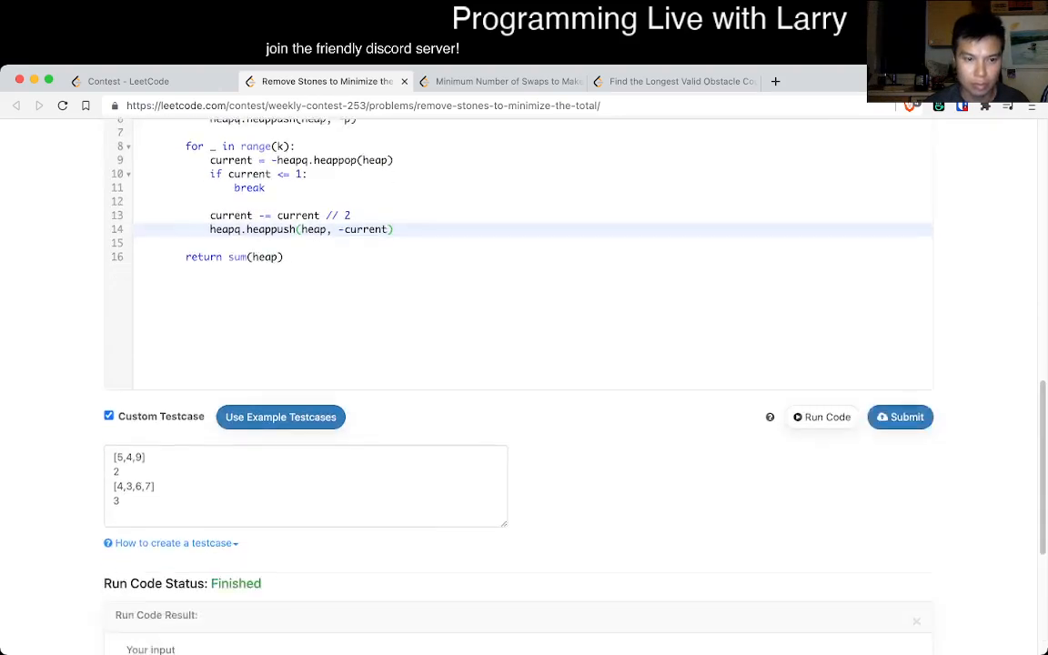
Return -sum(heap), run the example tests, and submit — Wrong Answer on piles [1], k=100000.
scroll("up", 3)
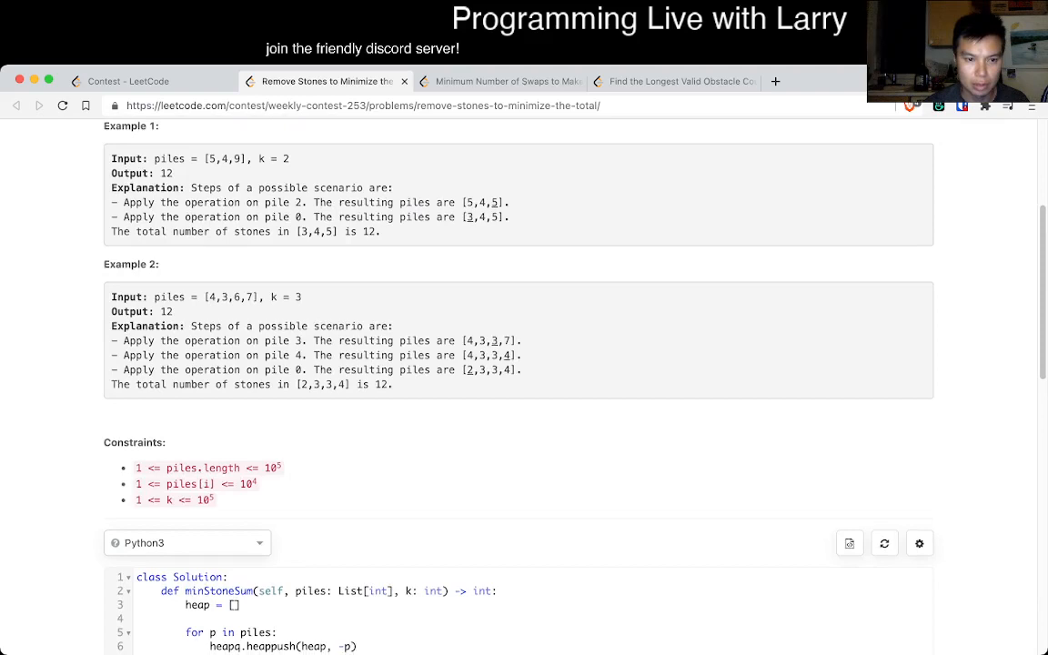
scroll("down", 3)
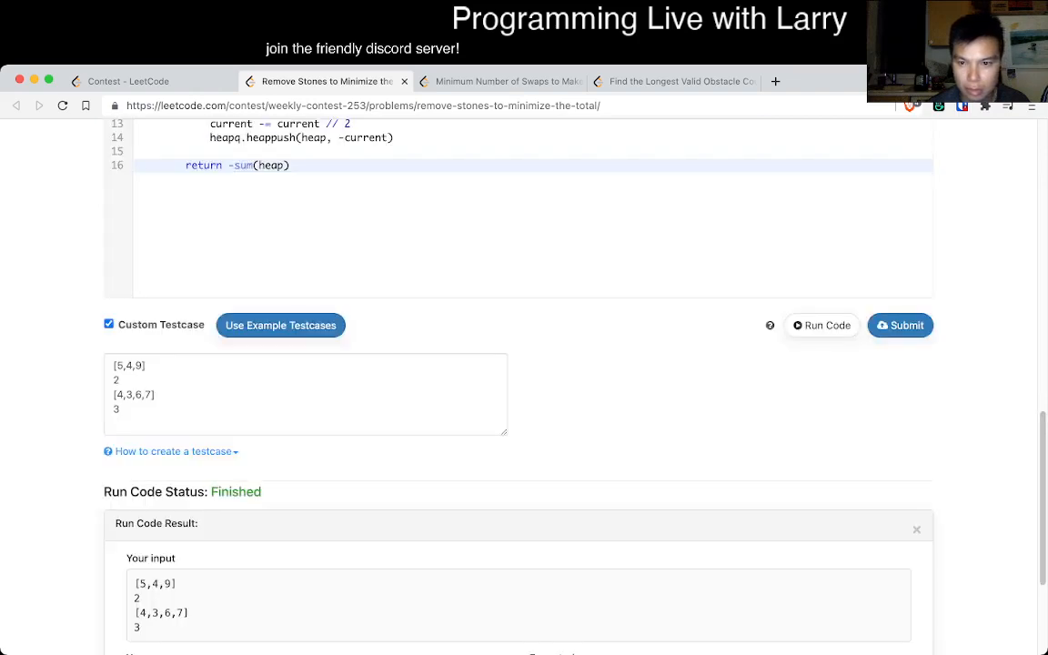
left_click(899, 323)
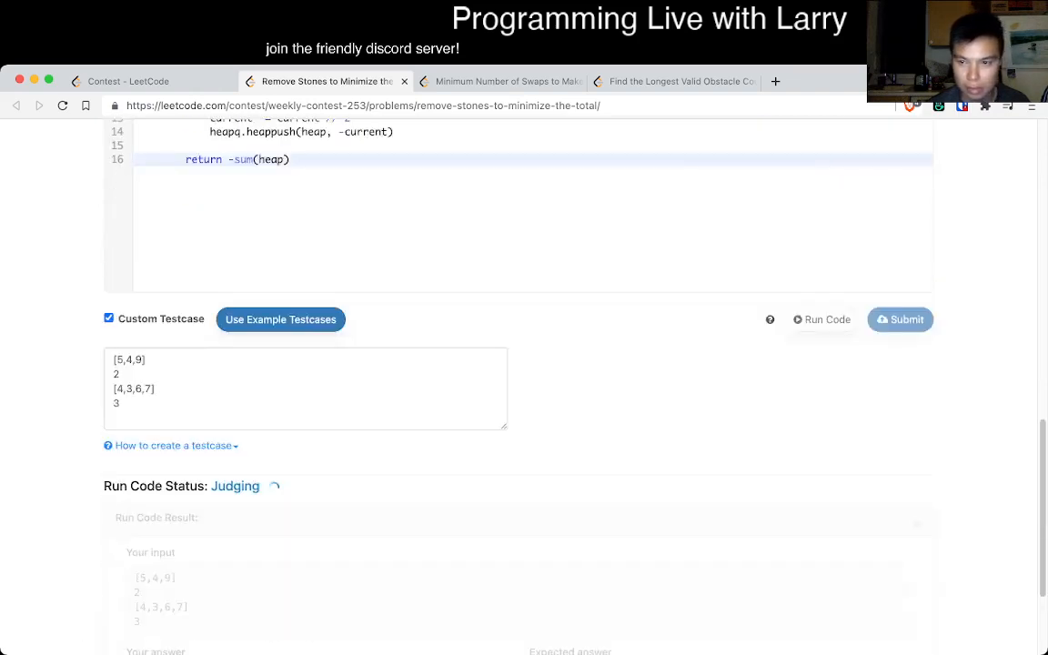
scroll("up", 3)
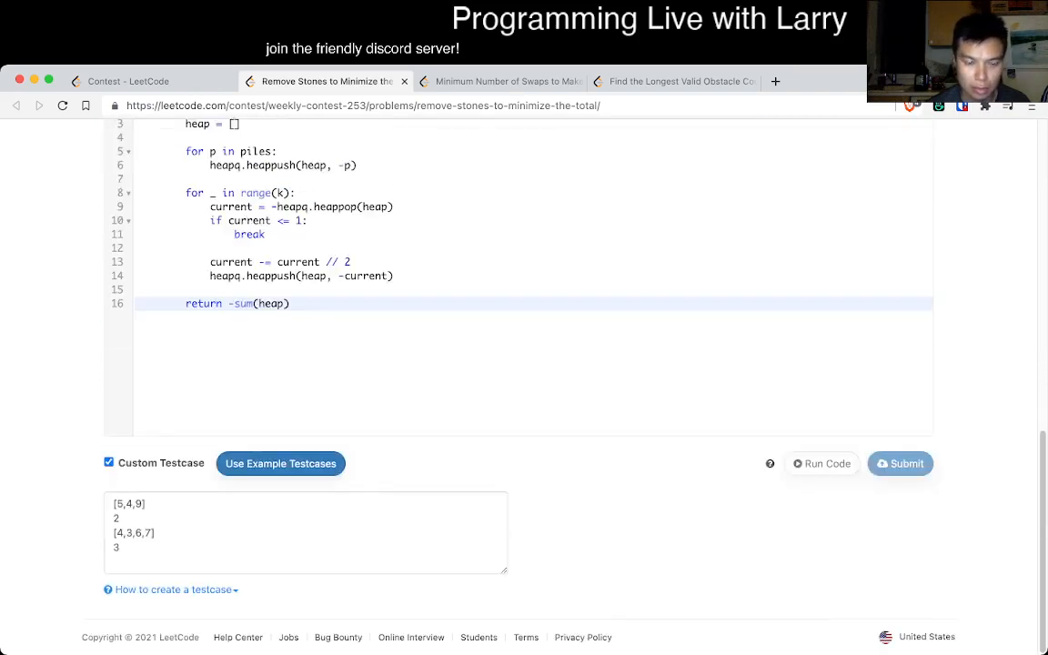
left_click(899, 464)
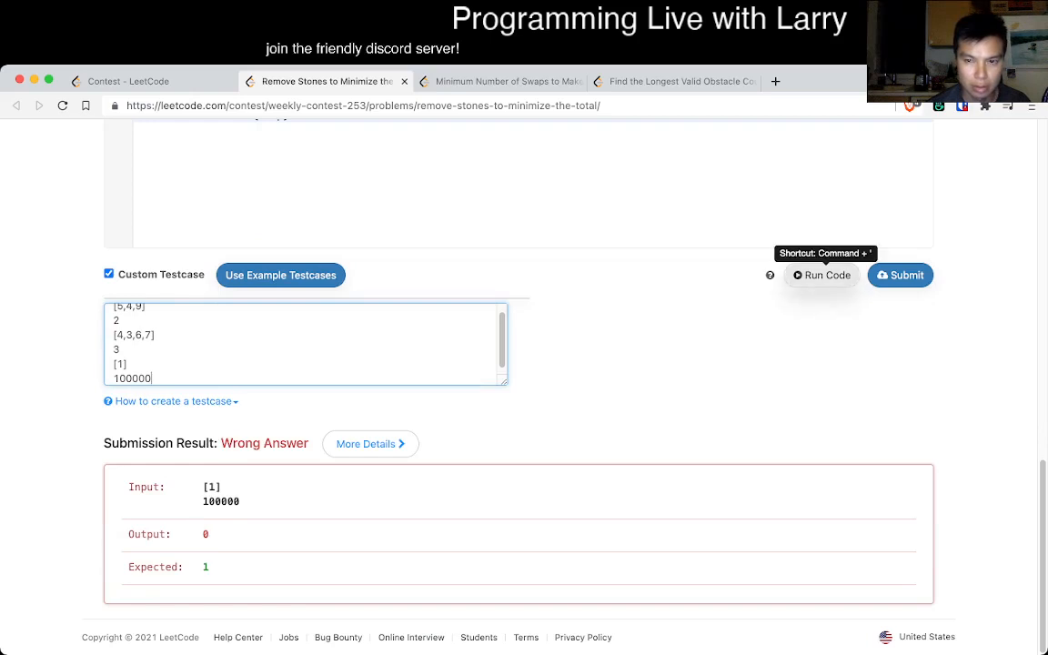
Add a debug print(heap) before the return and run the code on the failing case.
left_click(821, 274)
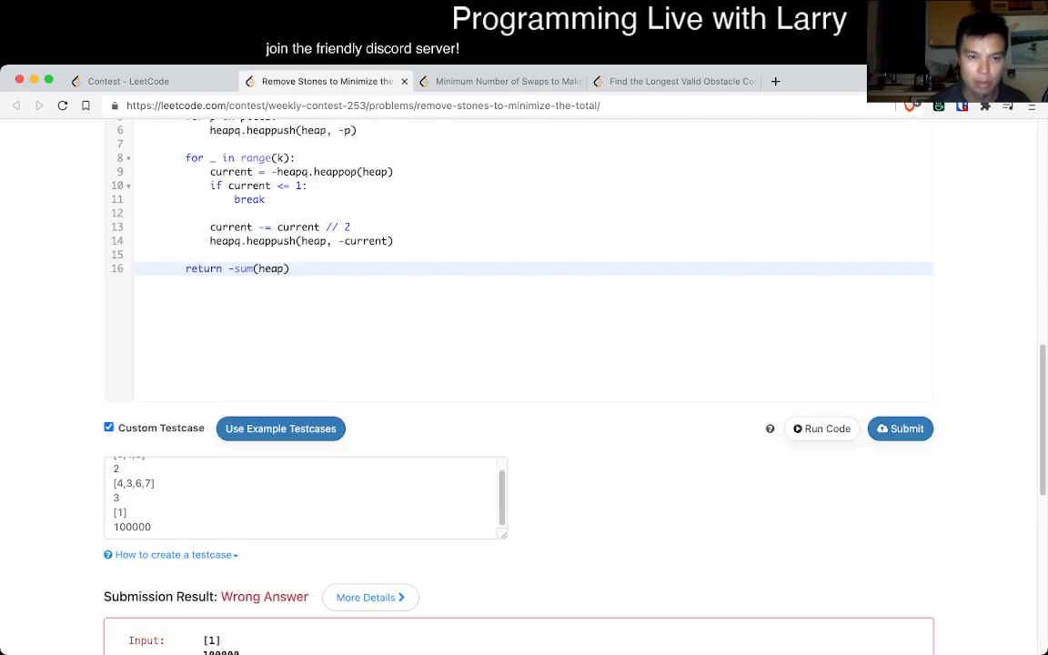
type("prin")
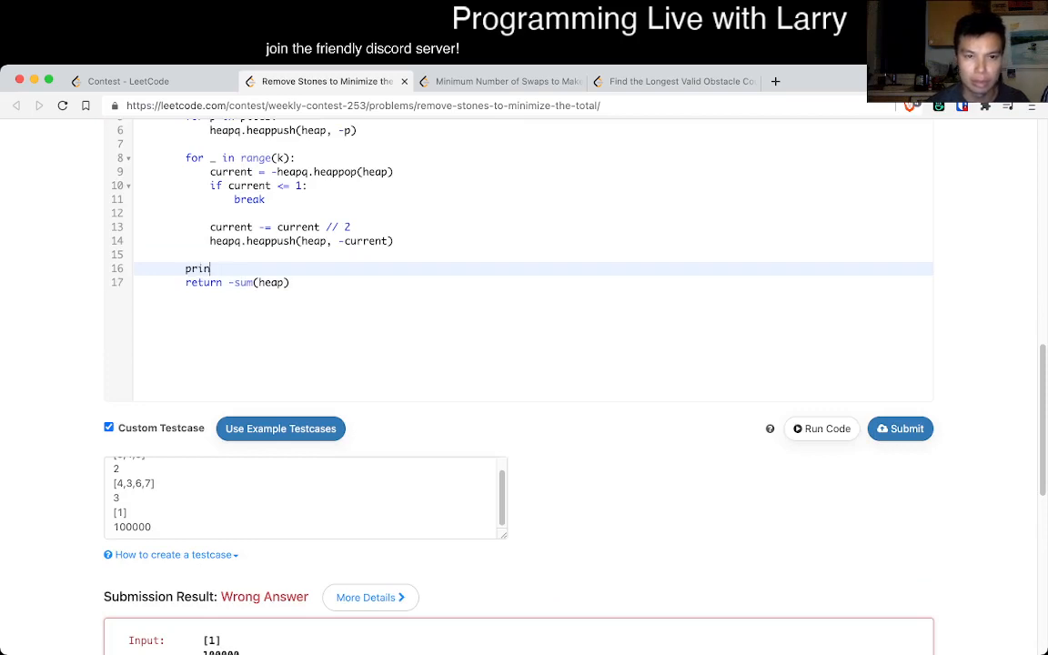
type("t(heap)")
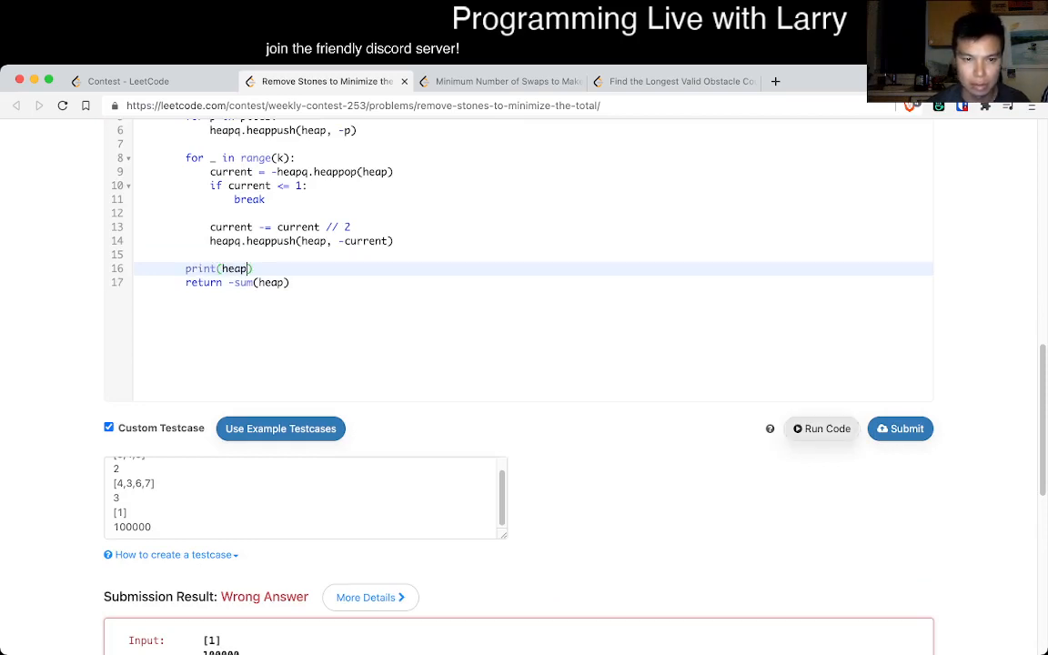
left_click(821, 430)
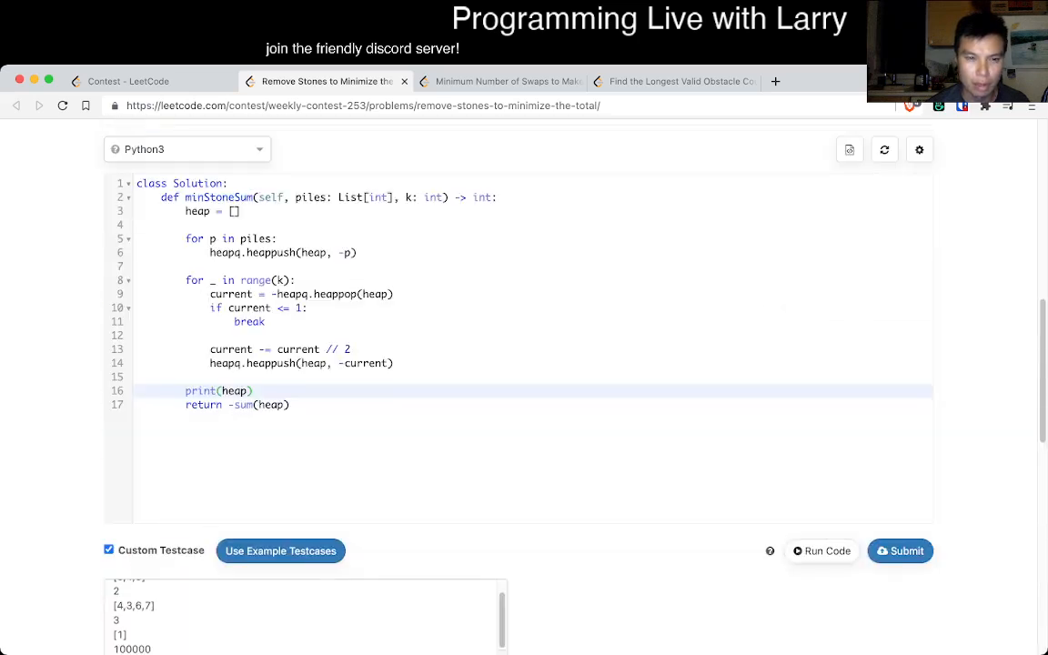
Push -current back before the break, drop the print, resubmit, and move to the next problem.
left_click(266, 321)
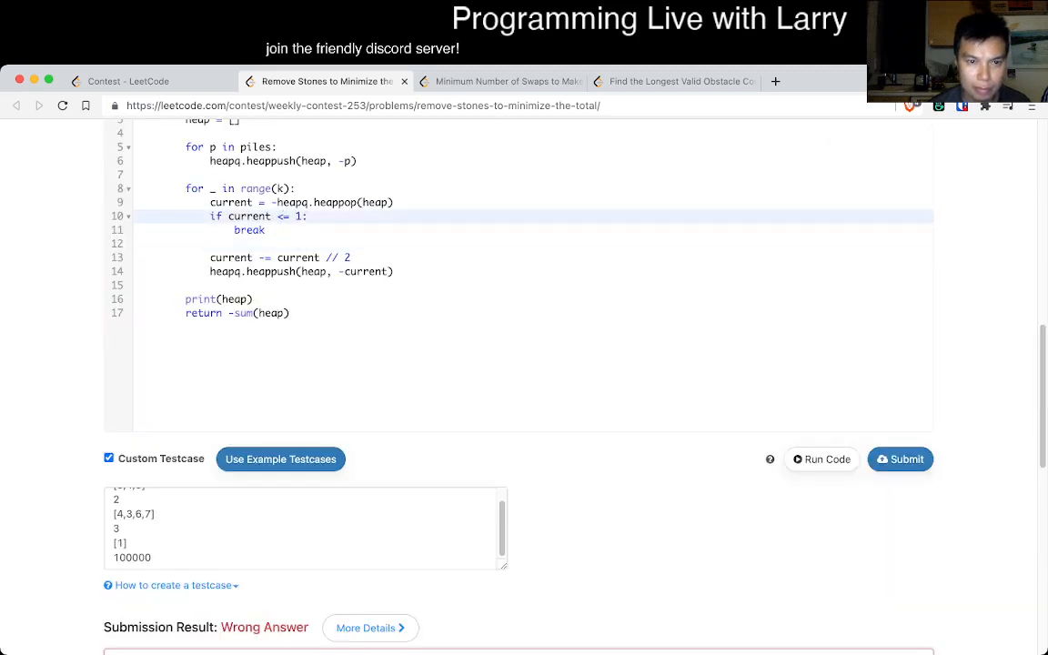
scroll("up", 3)
type("heapq.heappush(heap, -current)")
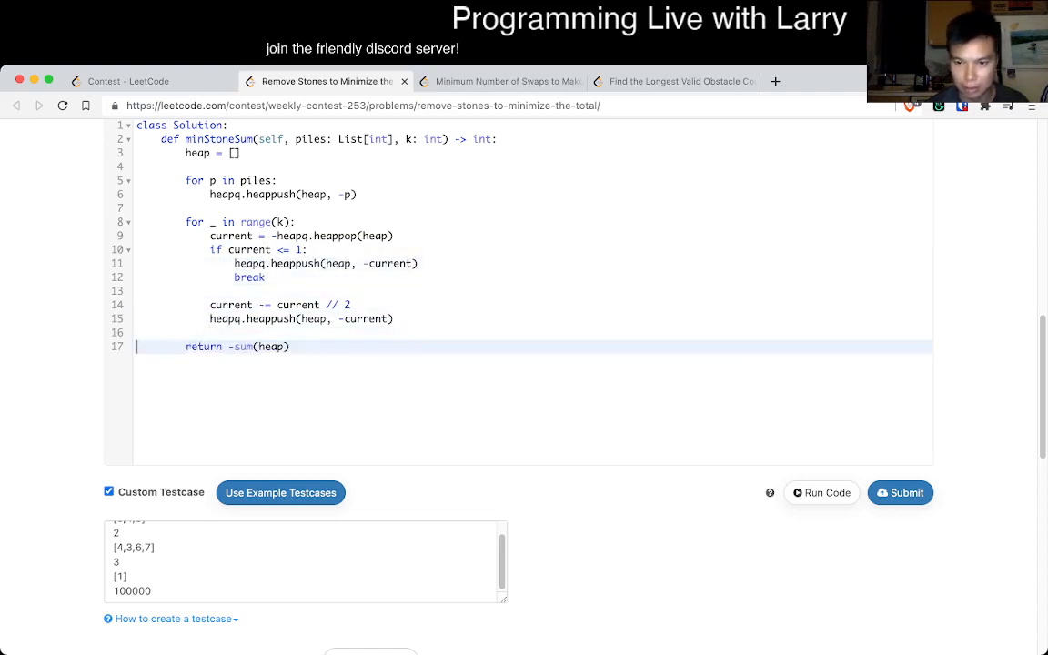
left_click(899, 492)
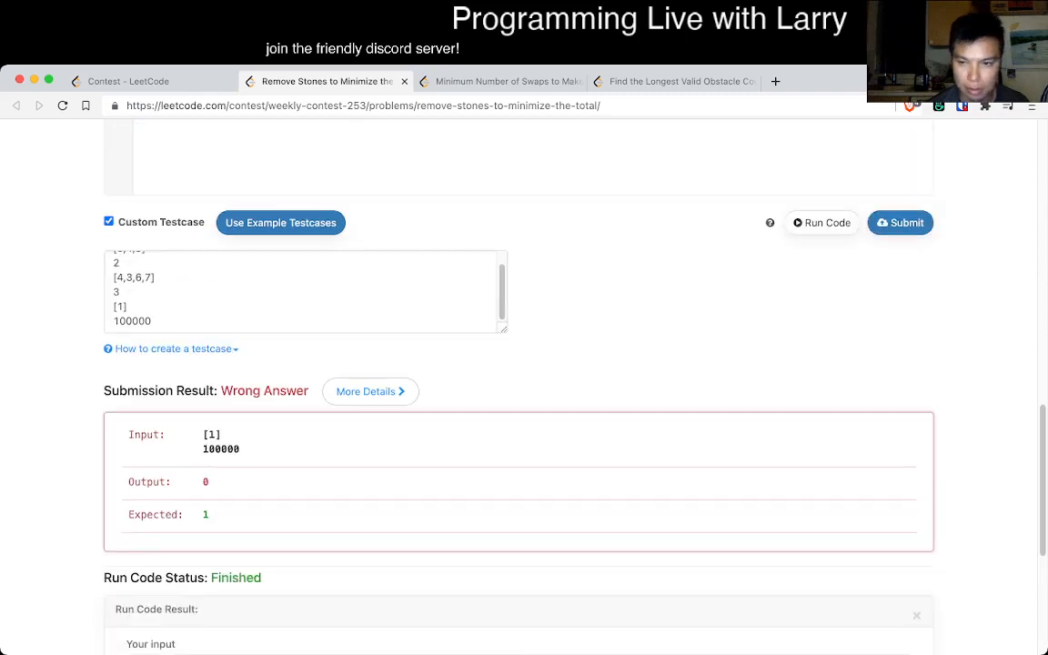
scroll("up", 3)
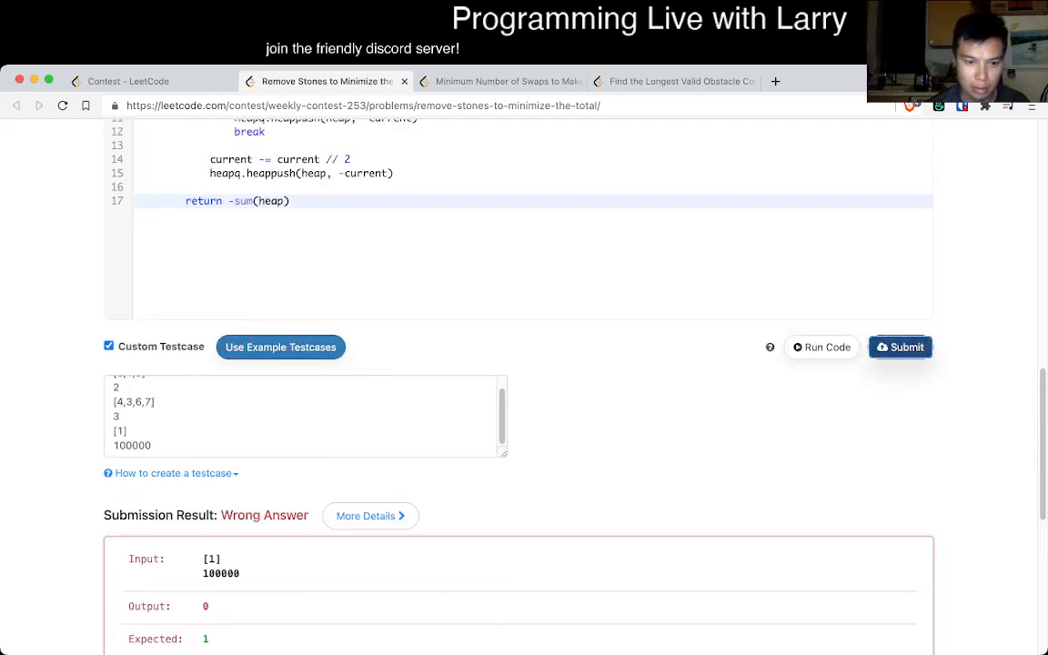
left_click(899, 346)
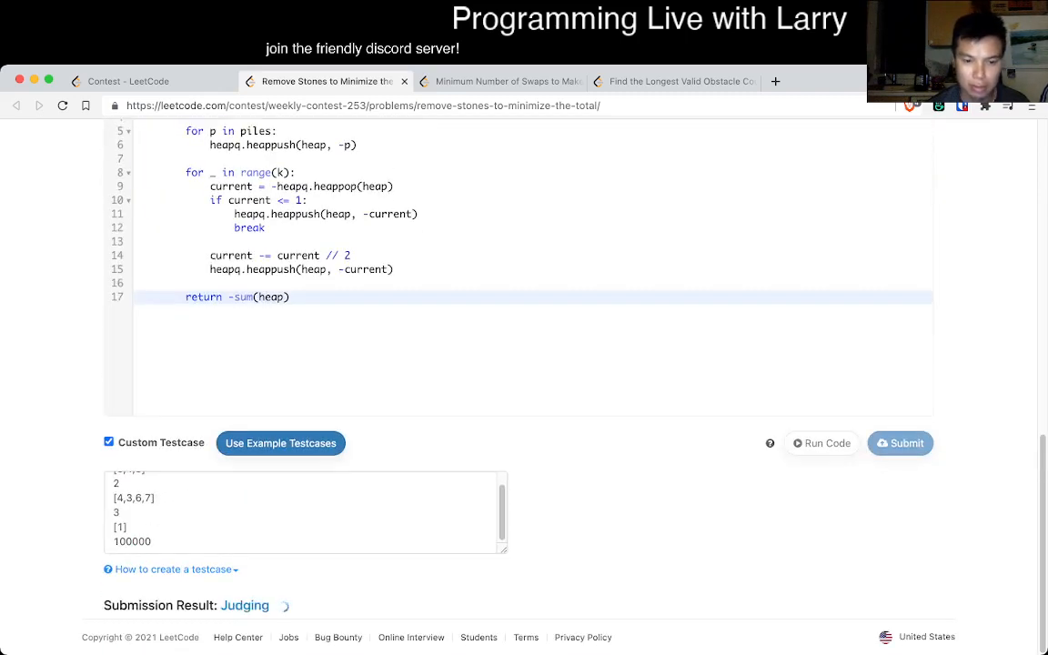
left_click(324, 81)
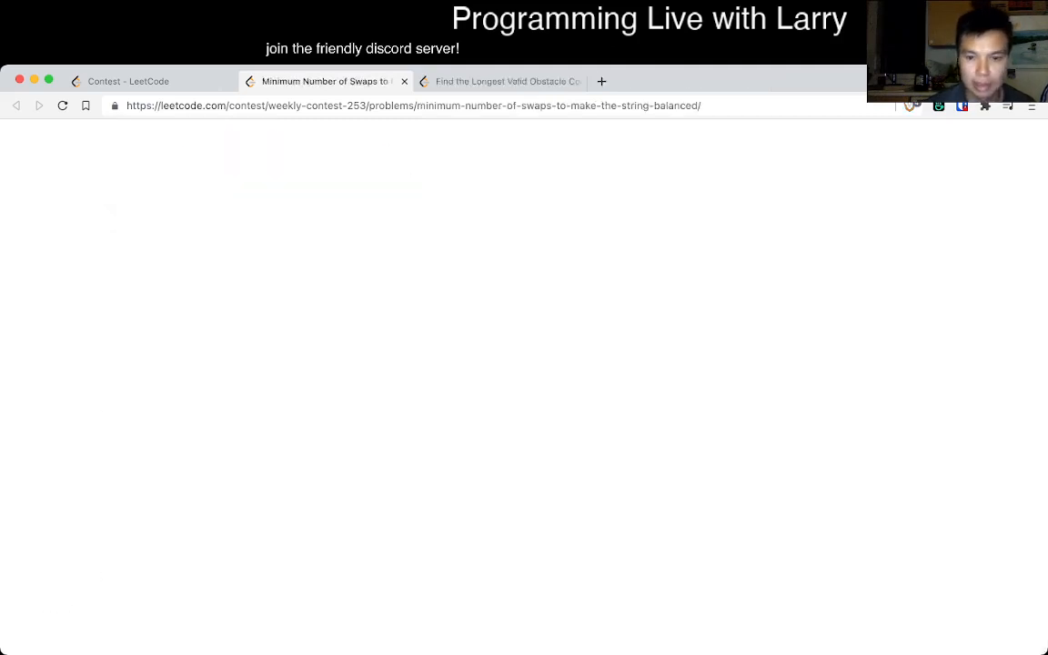